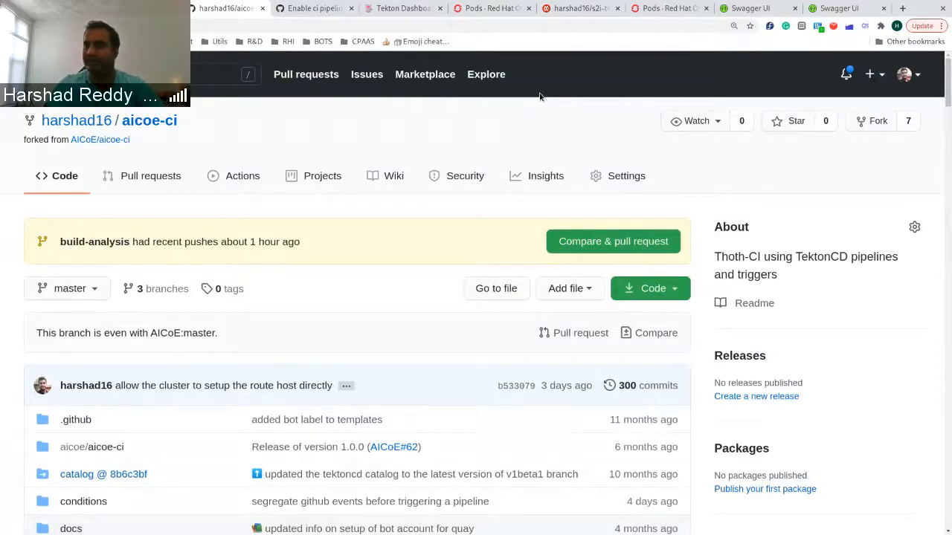
Step: Open the harshad16/test repository and browse its file list and tags
scroll("down", 3)
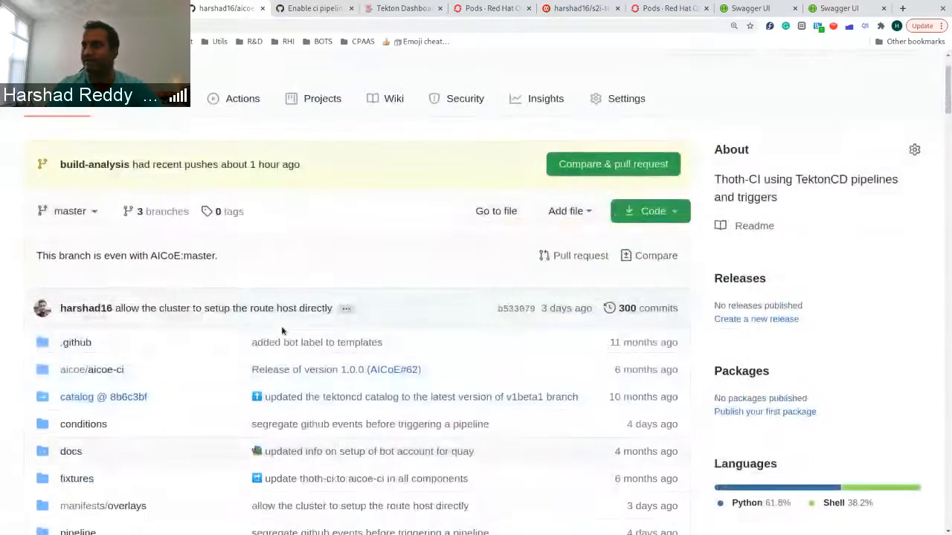
scroll("down", 3)
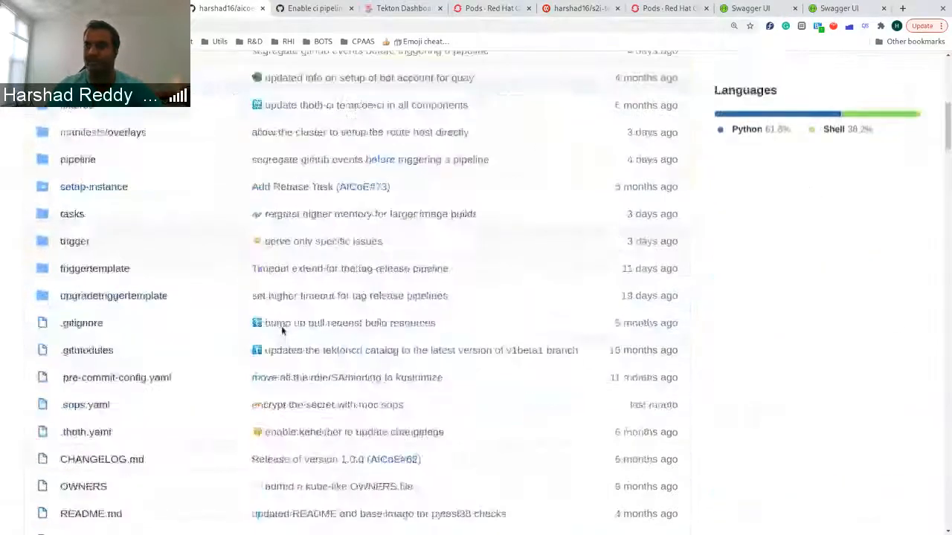
scroll("down", 3)
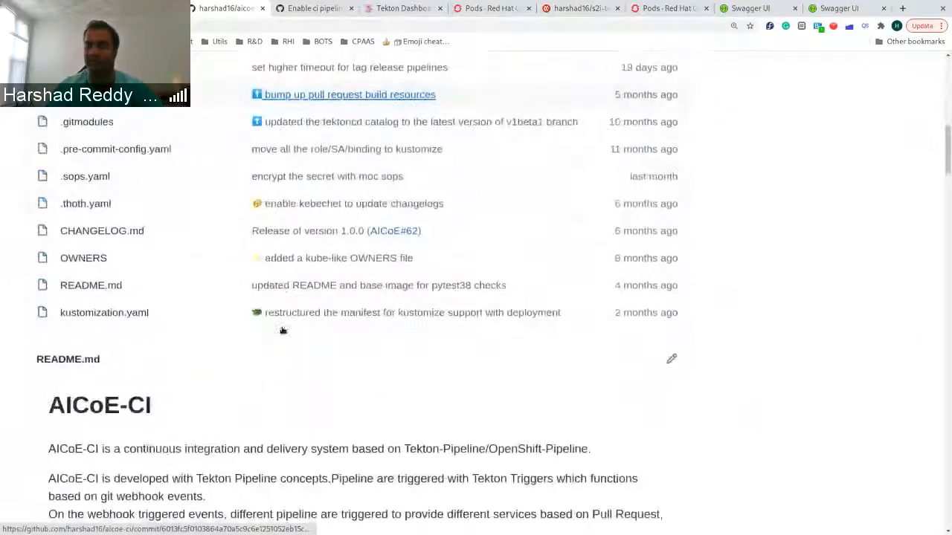
scroll("down", 3)
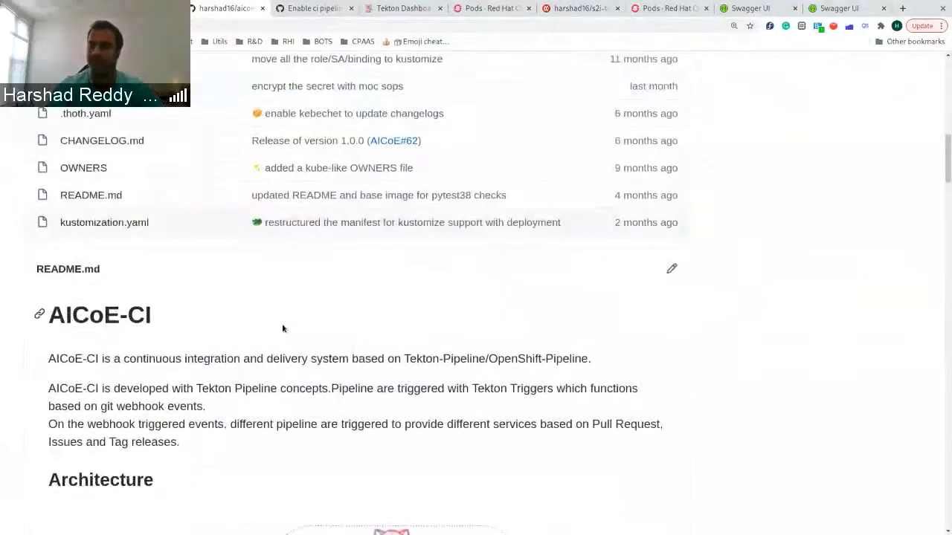
scroll("down", 3)
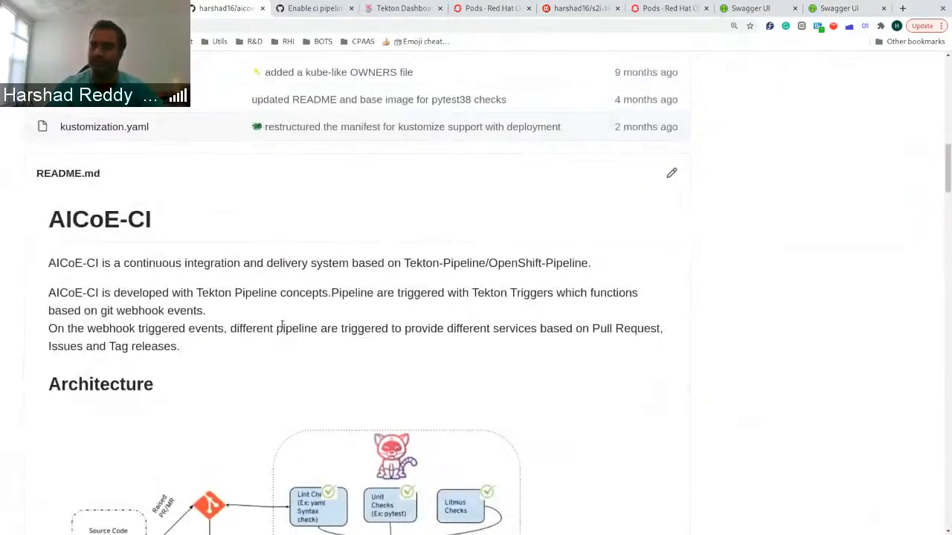
scroll("down", 3)
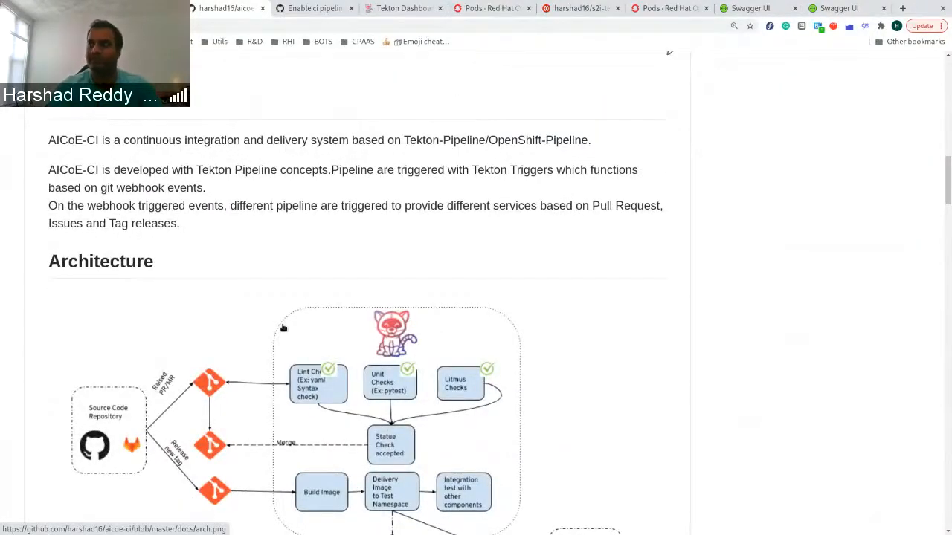
scroll("down", 3)
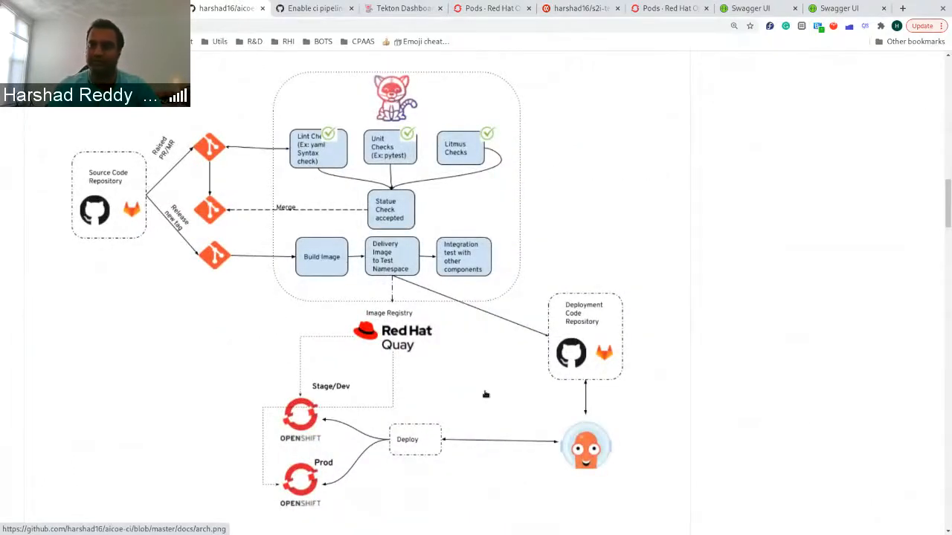
scroll("down", 3)
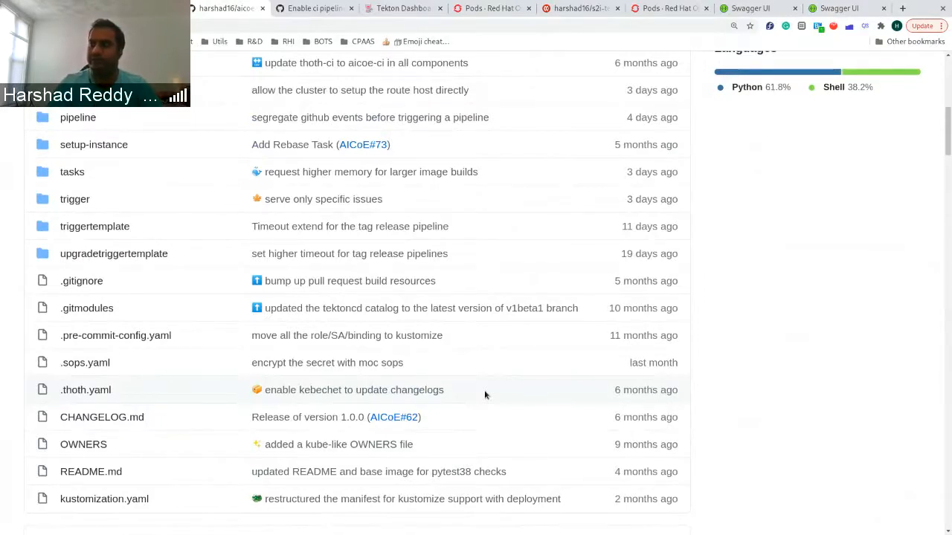
scroll("down", 3)
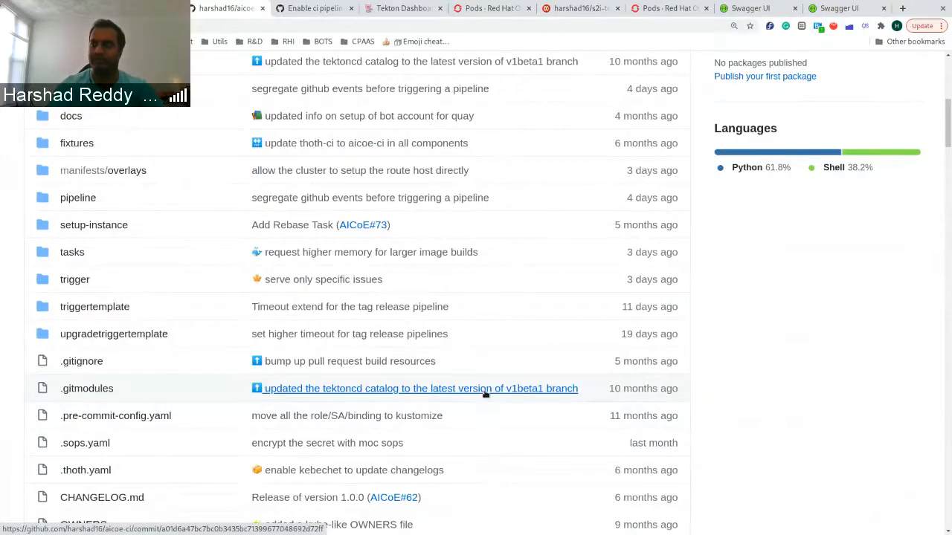
scroll("up", 3)
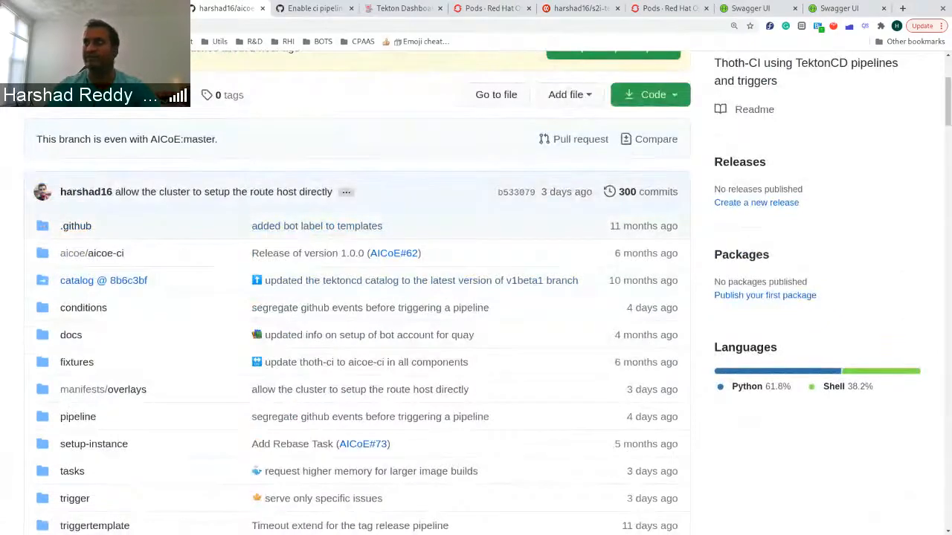
left_click(401, 8)
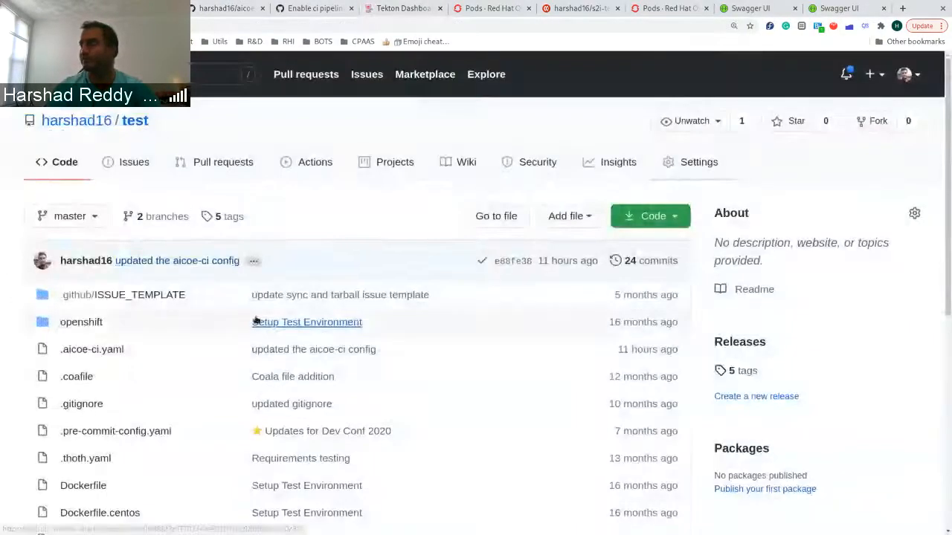
scroll("down", 3)
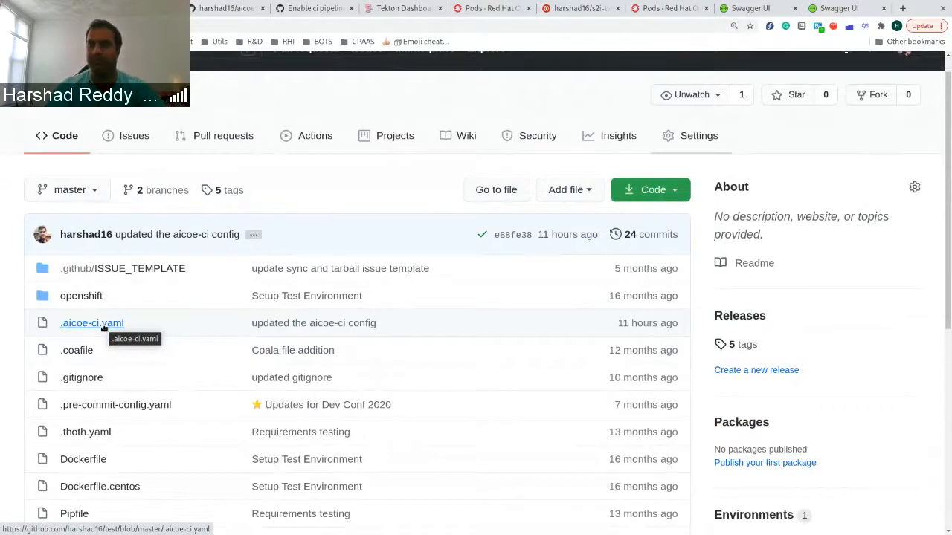
Step: View .aicoe-ci.yaml, highlighting the custom base image and reading the quay.io build settings
left_click(92, 322)
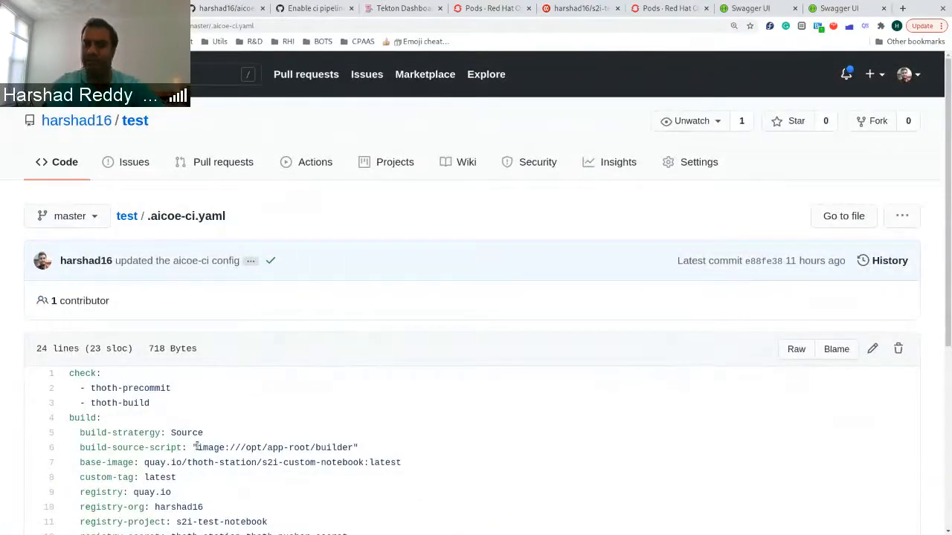
mouse_move(279, 493)
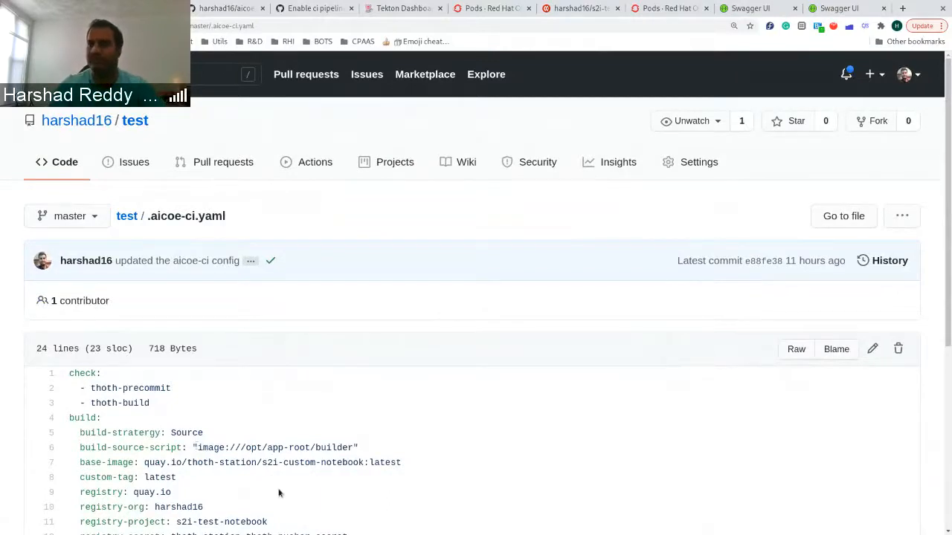
double_click(300, 463)
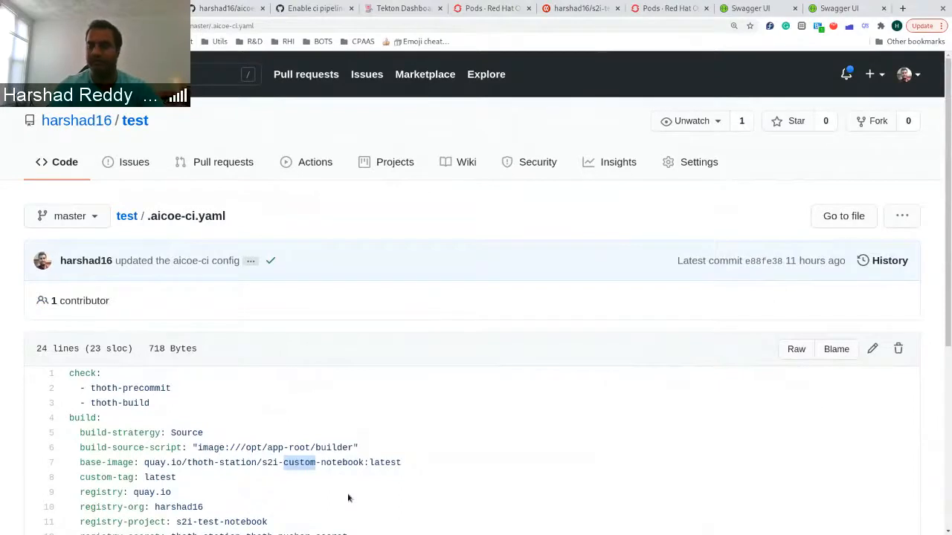
scroll("down", 3)
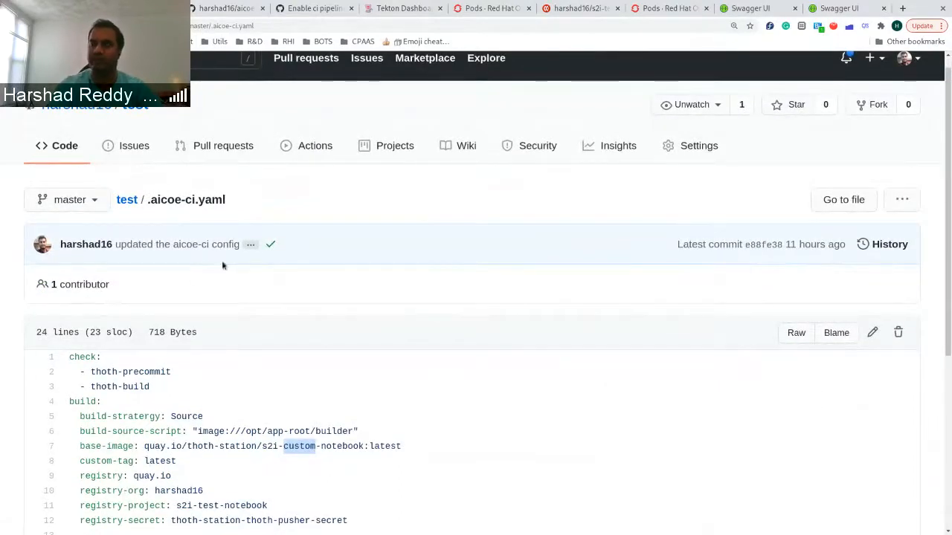
mouse_move(183, 239)
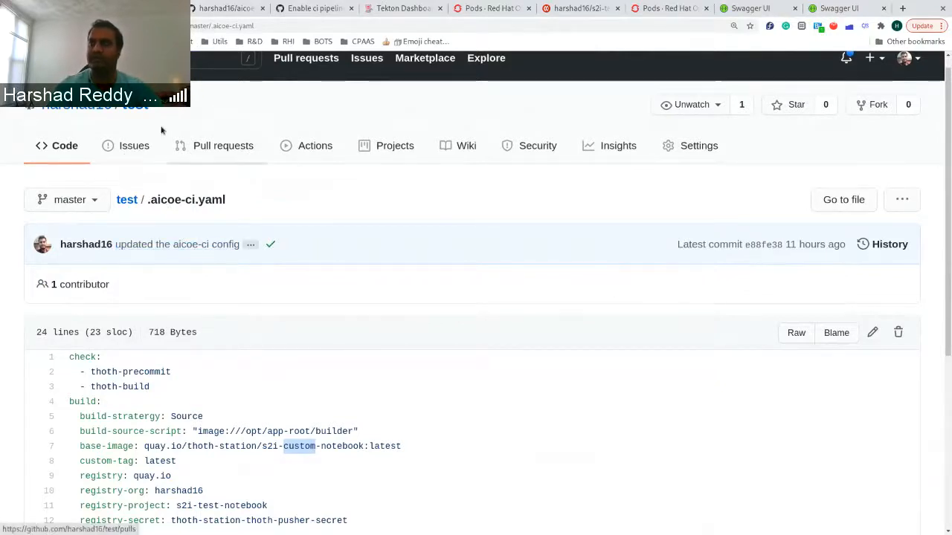
mouse_move(254, 389)
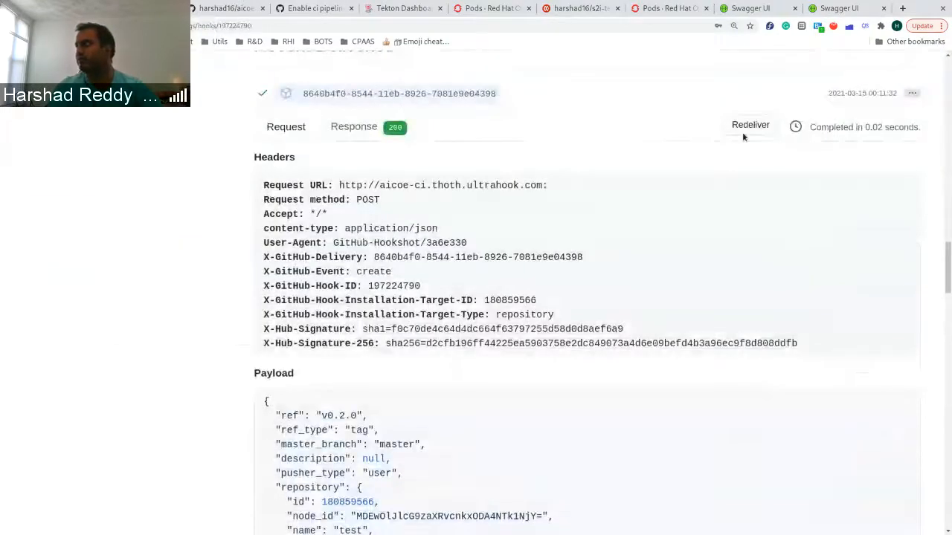
Step: Redeliver the v0.2.0 tag-creation webhook payload
left_click(751, 124)
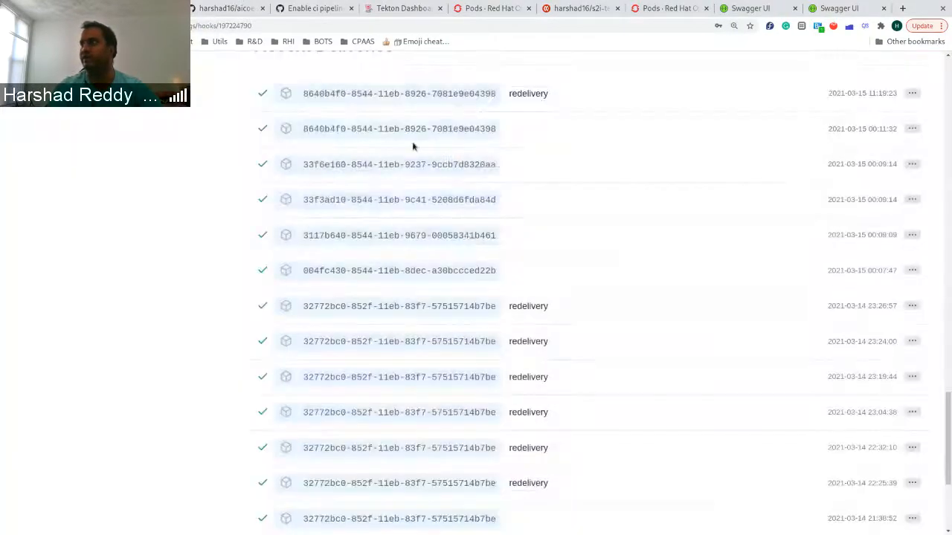
left_click(402, 8)
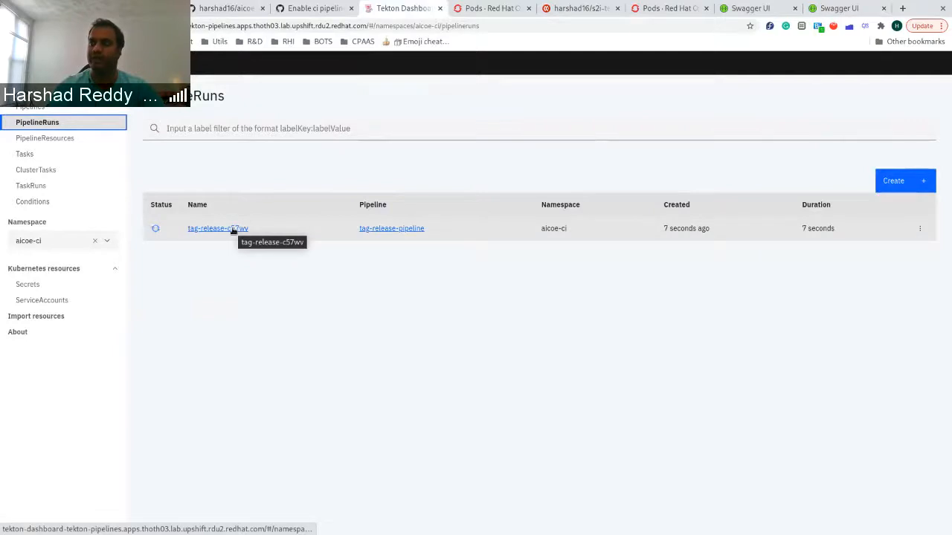
Step: Inspect the tag-release-c57wv run's tag-release-run task parameters, then return to the OpenShift pods list
left_click(217, 229)
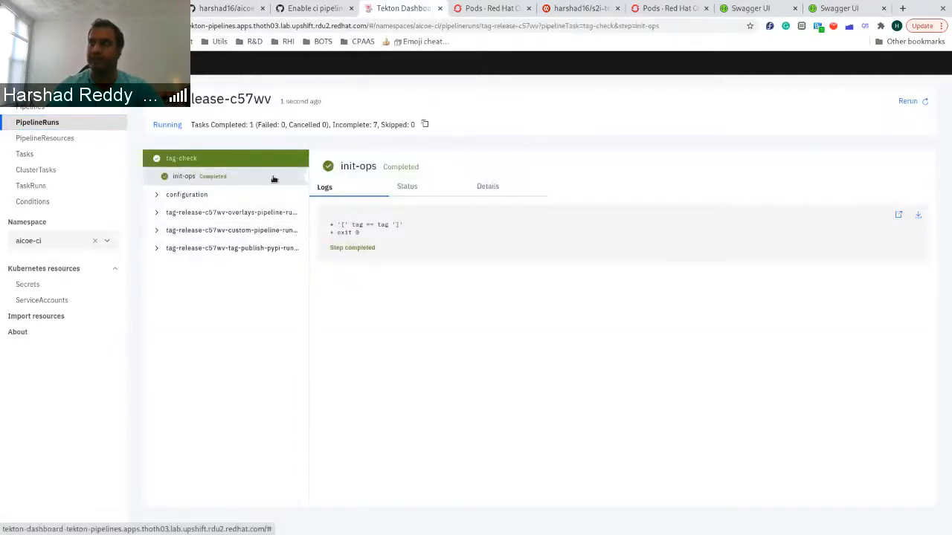
mouse_move(220, 275)
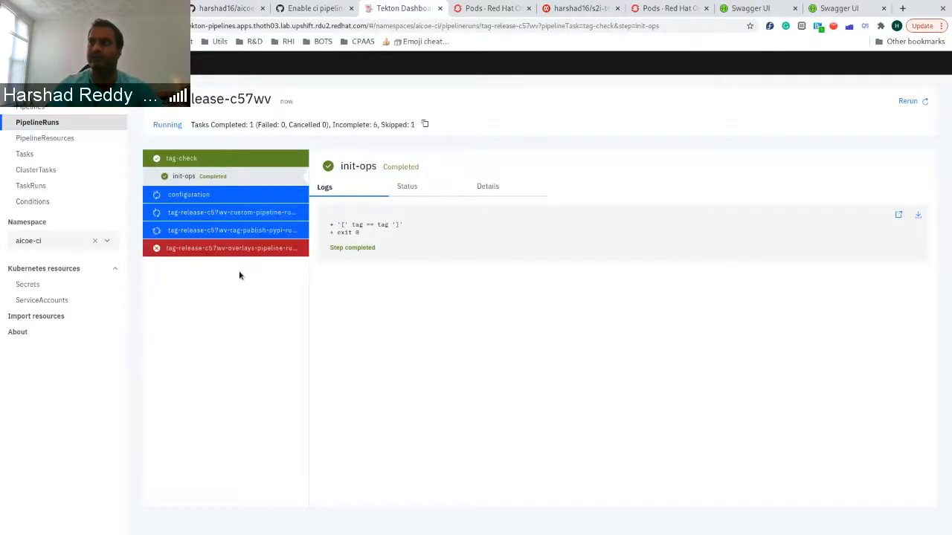
left_click(489, 9)
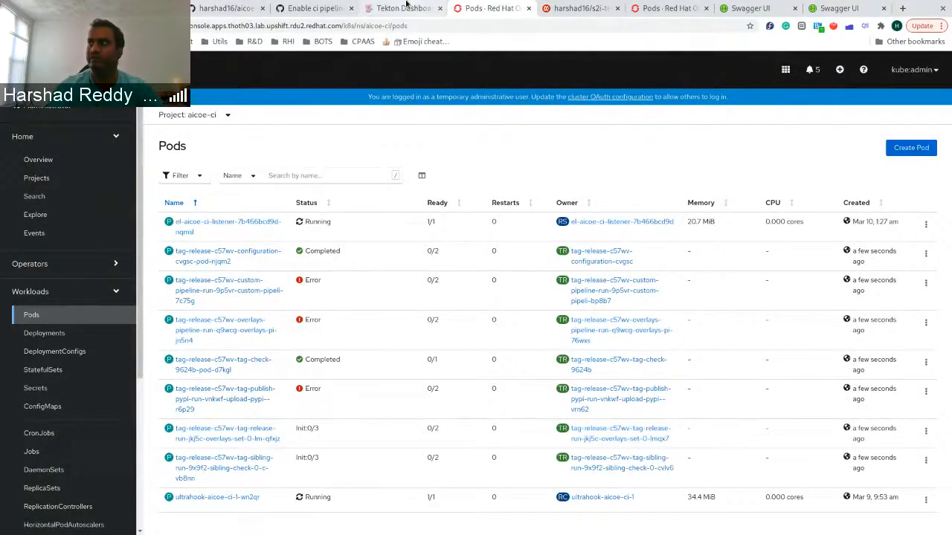
left_click(403, 8)
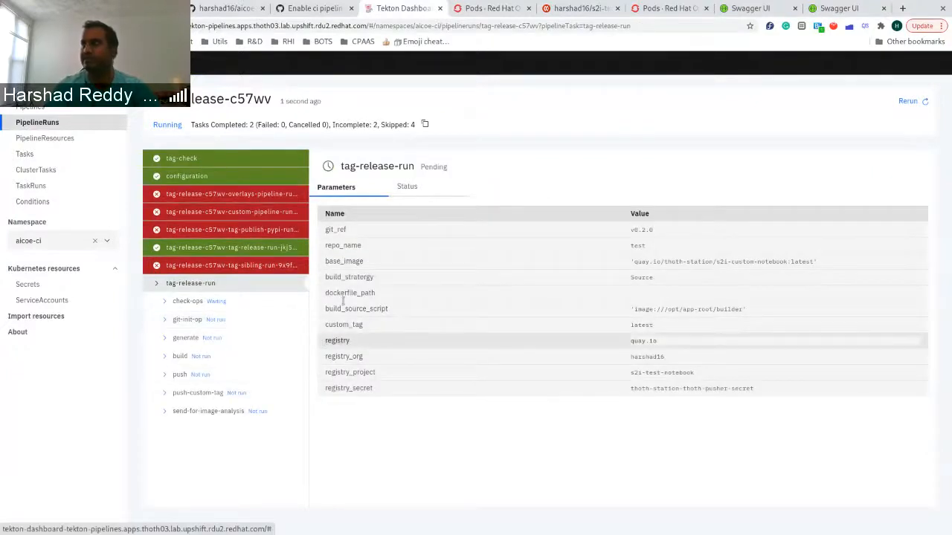
mouse_move(490, 9)
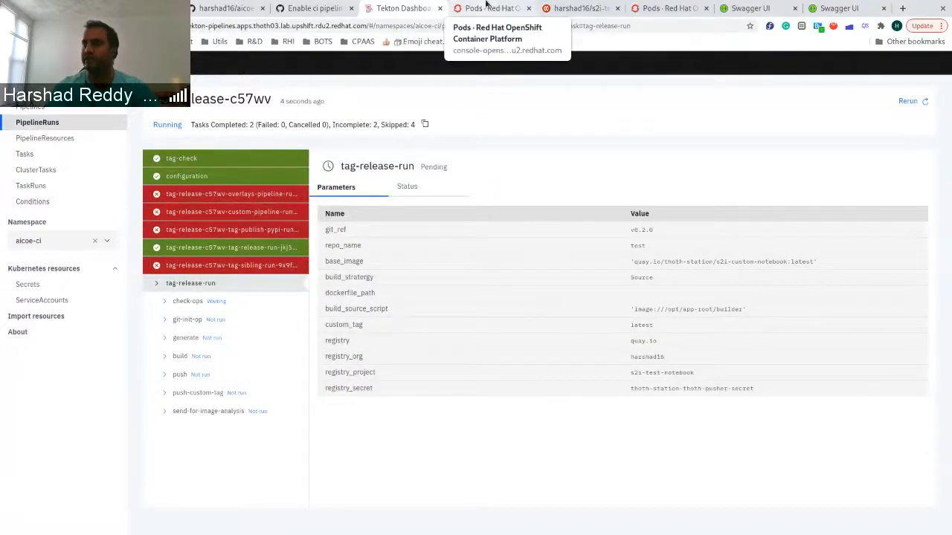
left_click(490, 8)
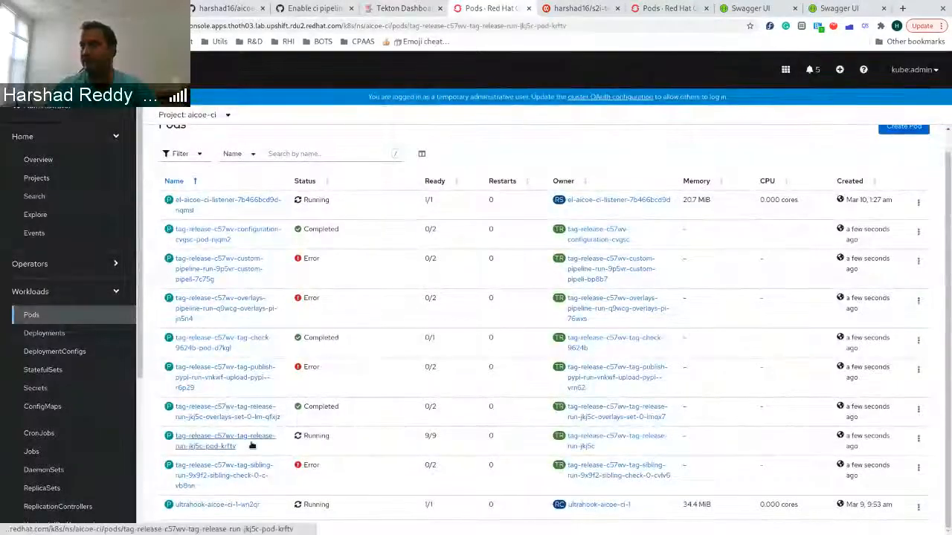
Step: Show the tag-release-run pod's sidecar-send-for-build-analysis container log
left_click(224, 441)
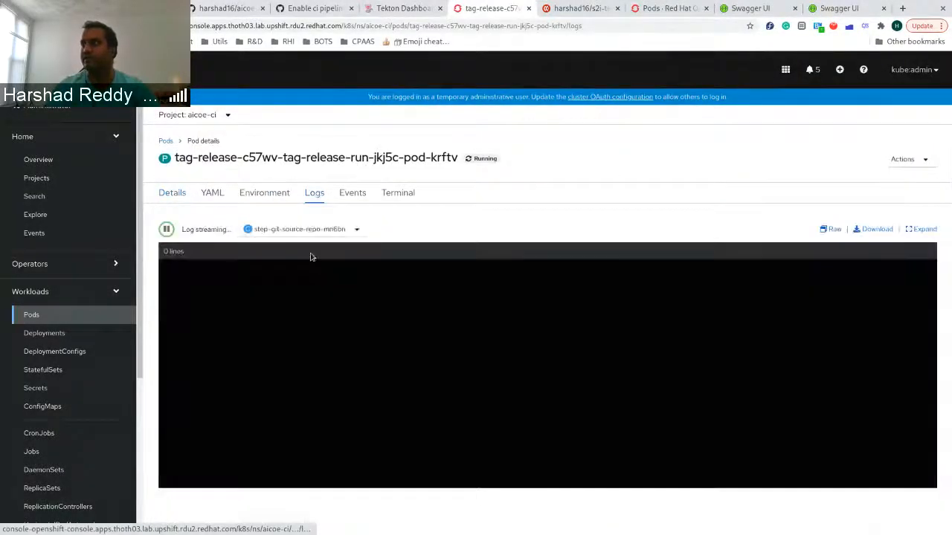
left_click(289, 228)
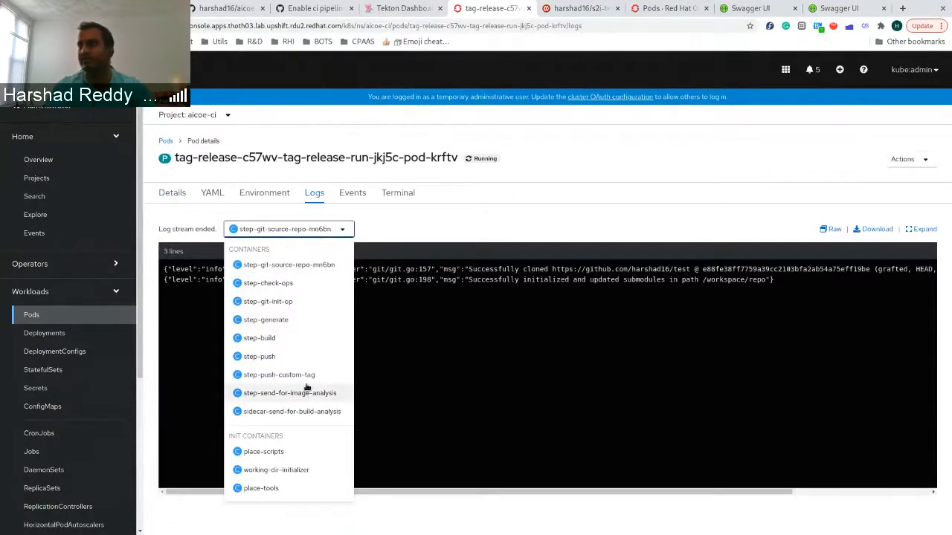
left_click(292, 412)
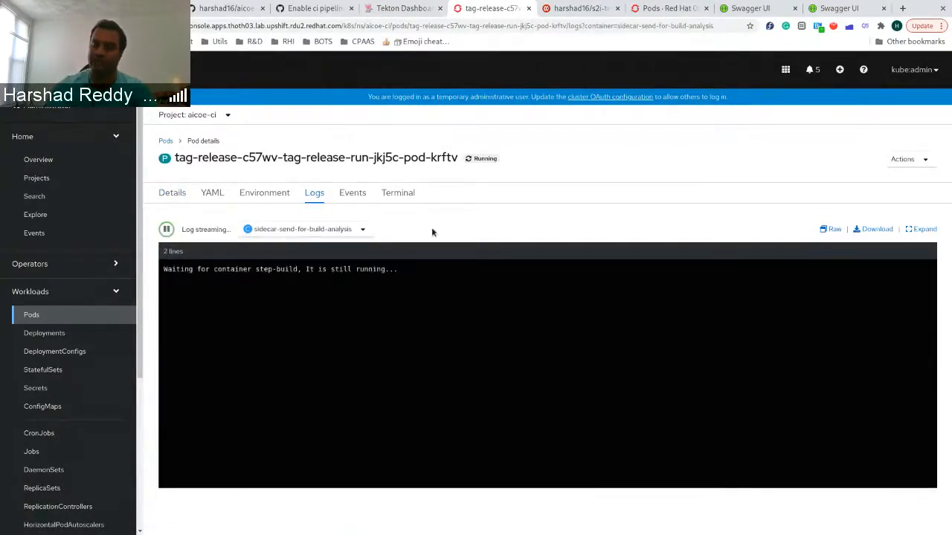
mouse_move(281, 284)
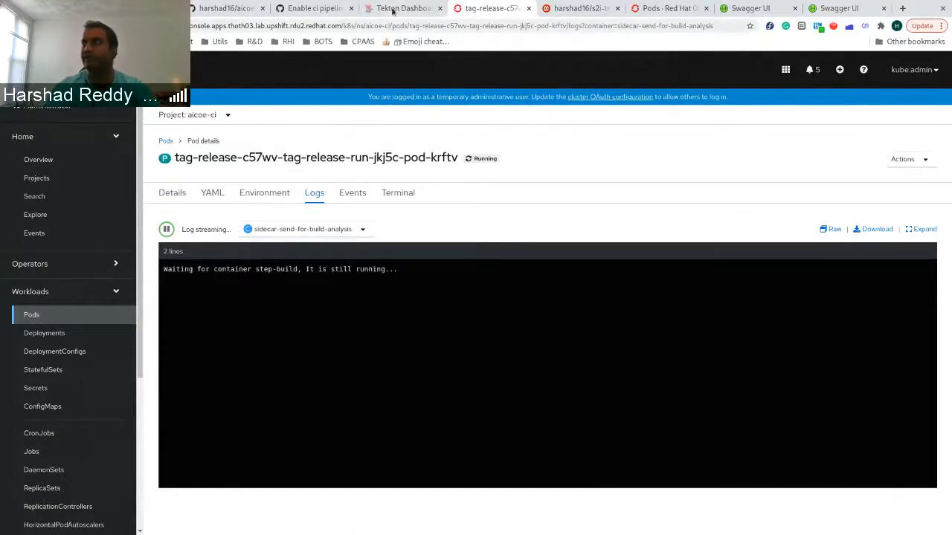
Step: Check the buildah build step log in Tekton, then return to the sidecar log
left_click(401, 8)
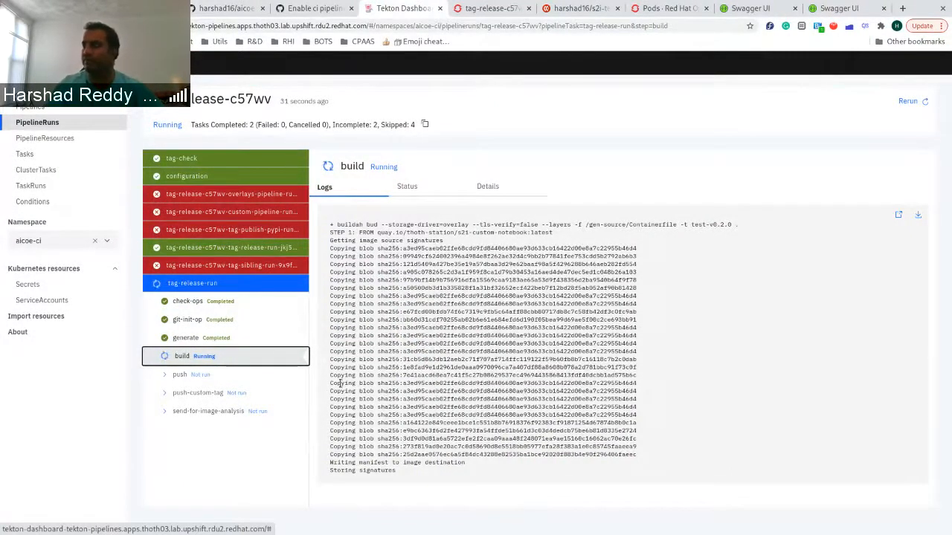
mouse_move(442, 422)
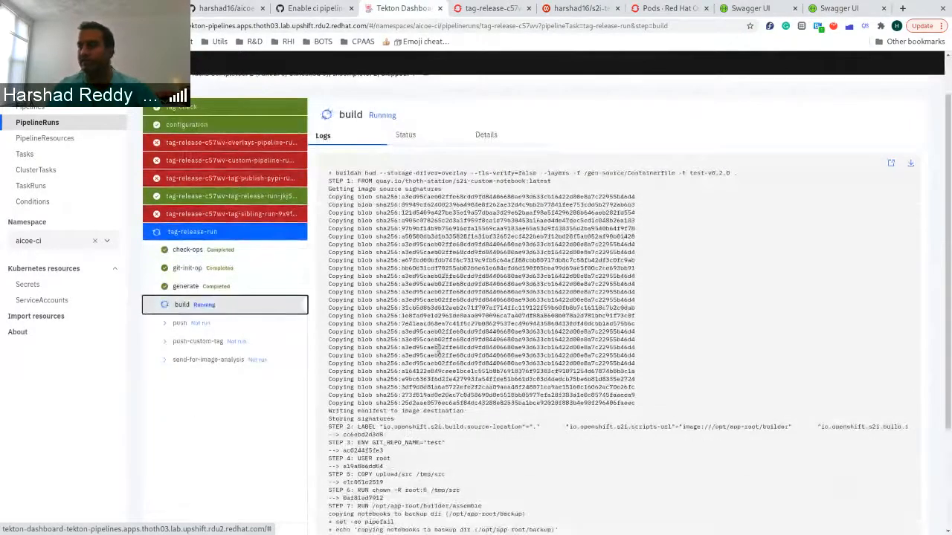
scroll("down", 3)
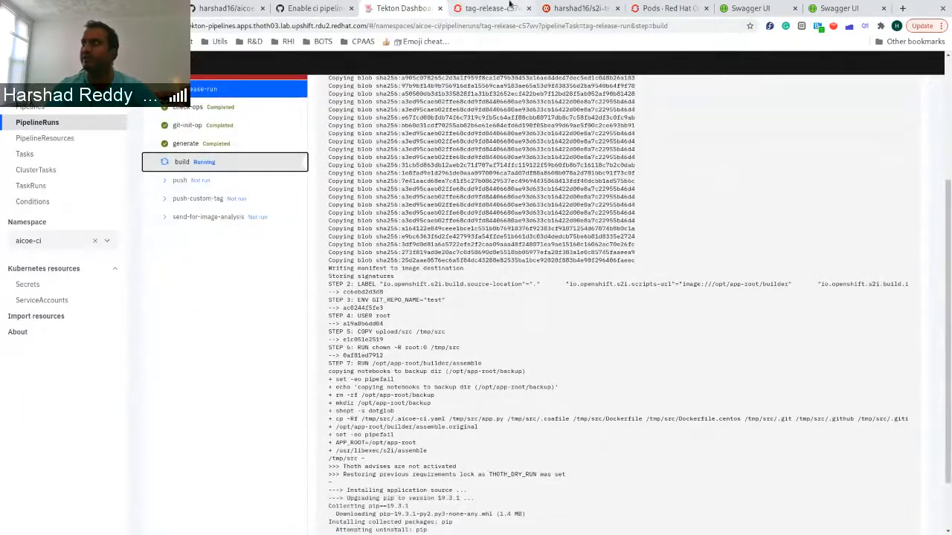
left_click(491, 8)
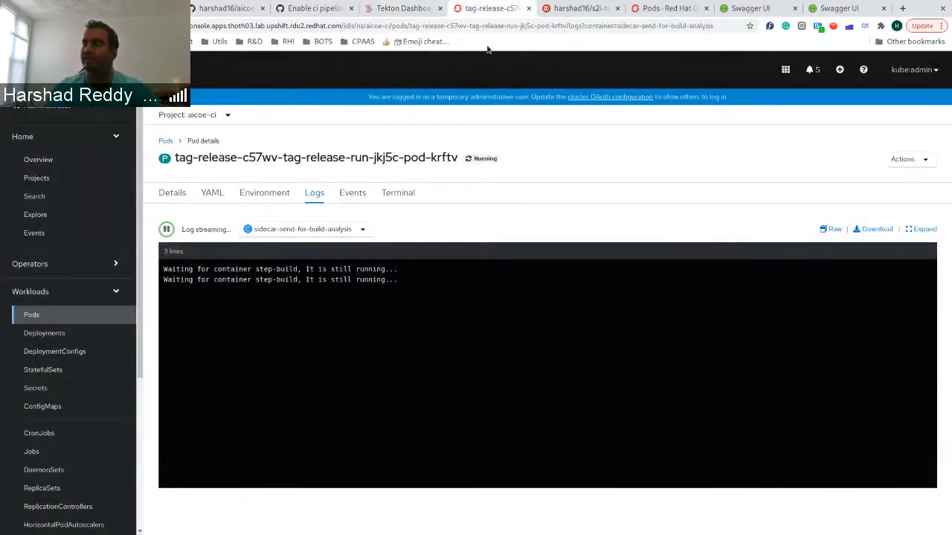
Step: Watch the build-analysis sidecar log until it reports successful submission
left_click(403, 8)
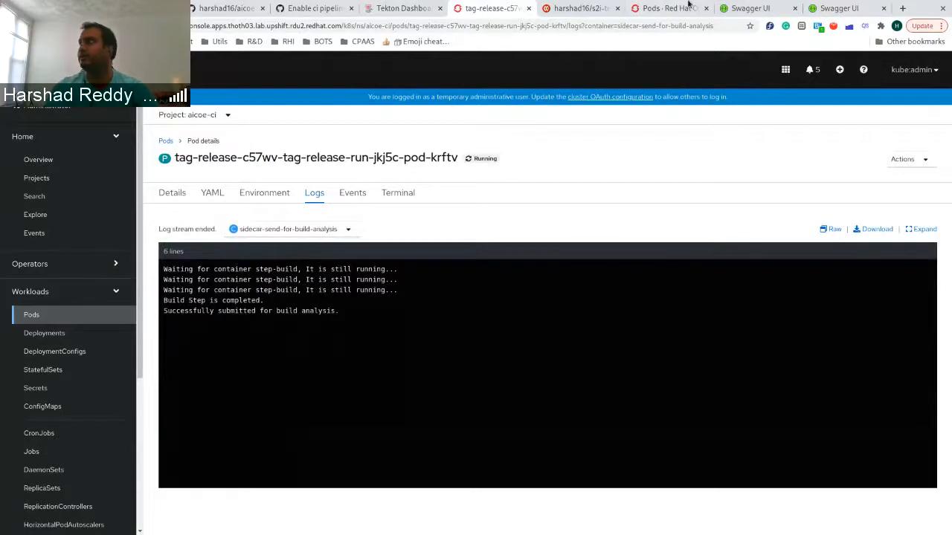
mouse_move(403, 8)
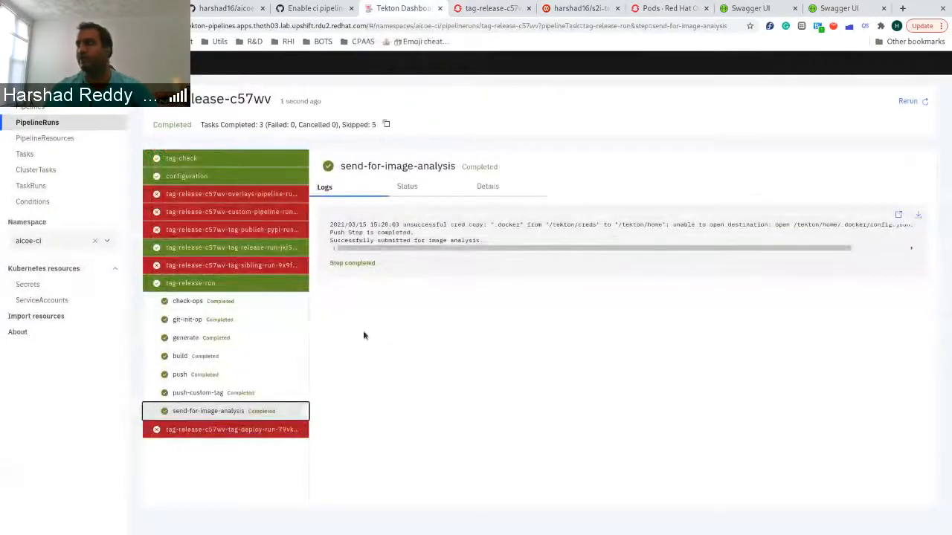
Step: Read the push and send-for-image-analysis step logs of the completed run
left_click(180, 374)
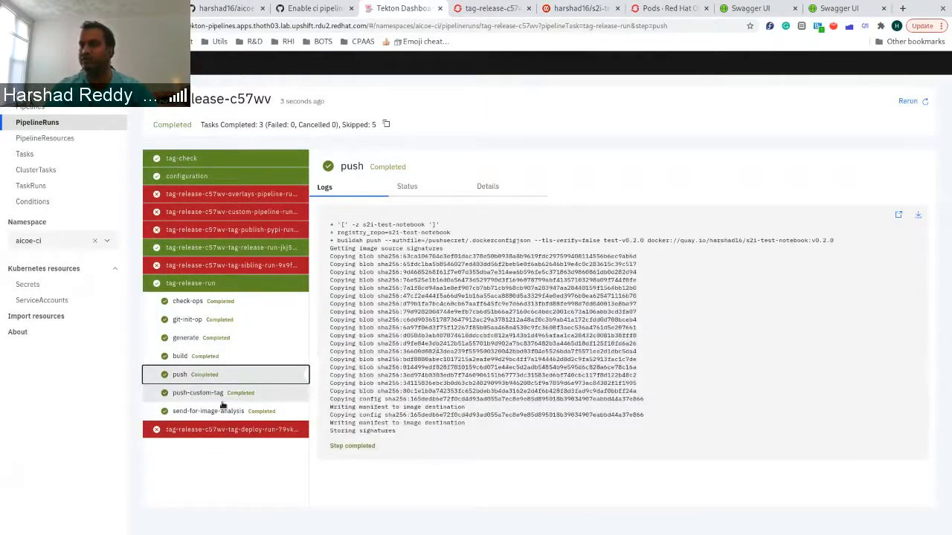
left_click(208, 410)
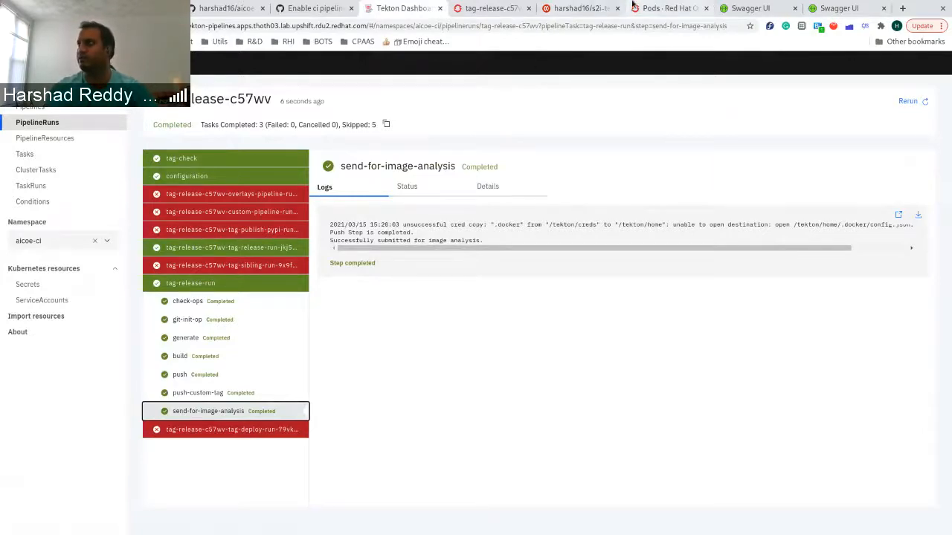
Step: Watch the thoth-test-core pods list for the new build-analysis pod
left_click(667, 9)
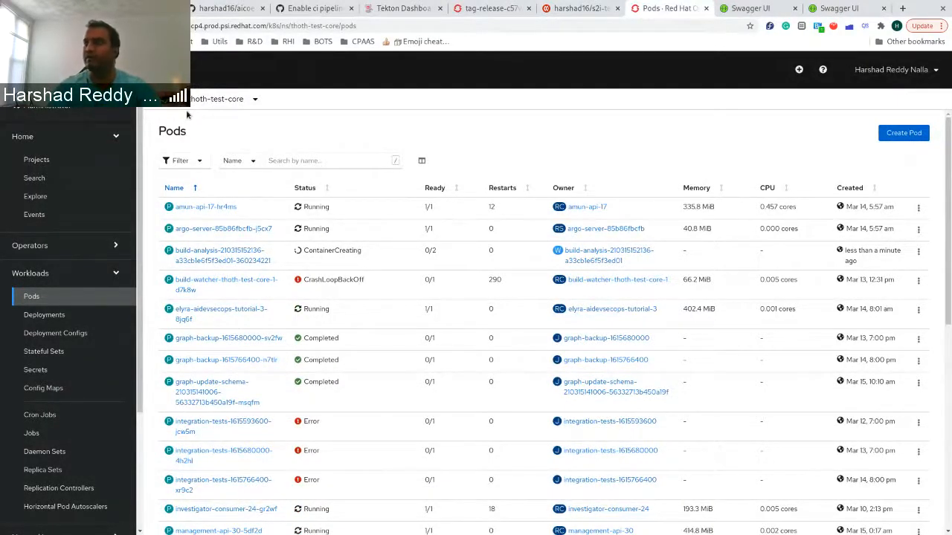
mouse_move(223, 255)
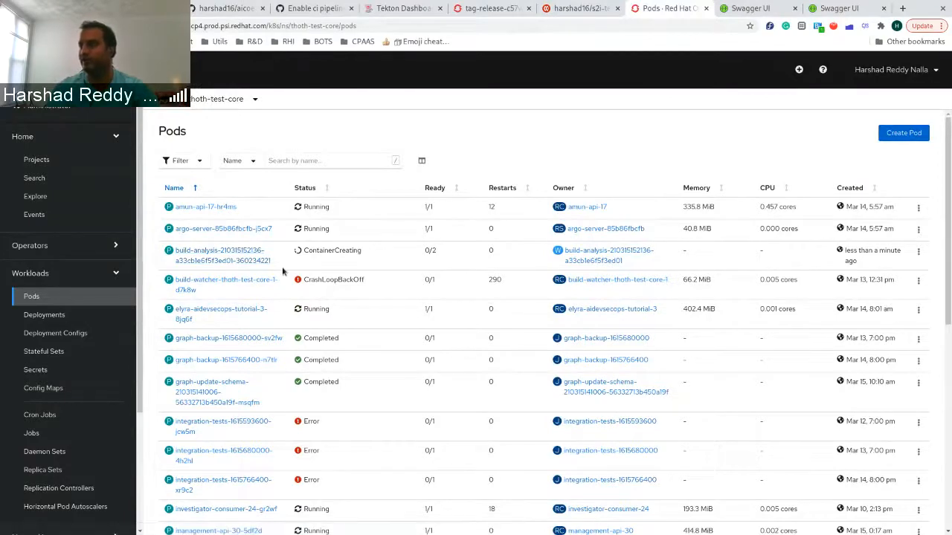
scroll("down", 3)
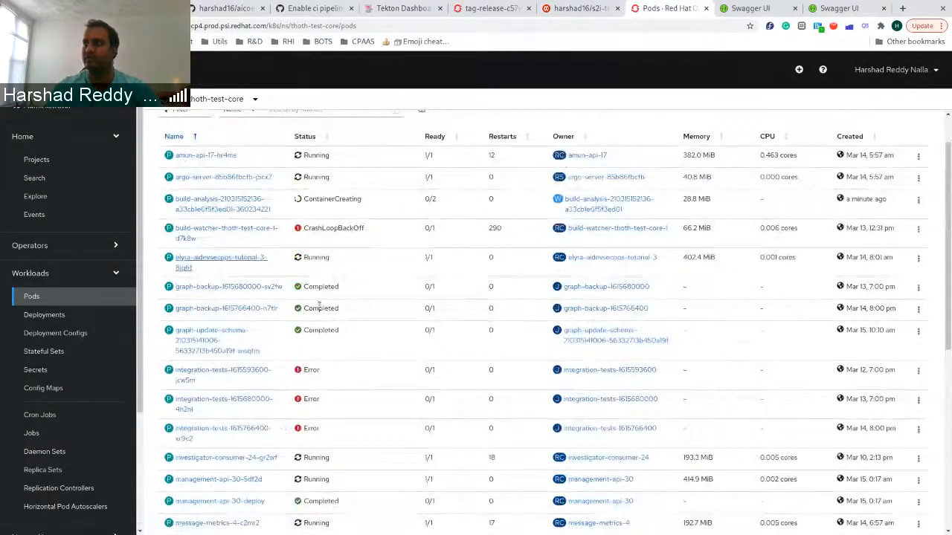
mouse_move(305, 381)
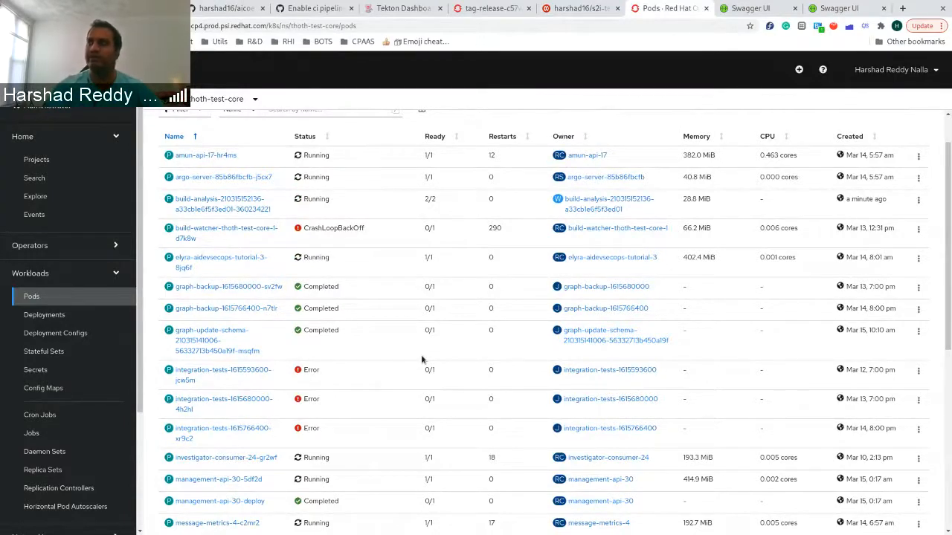
Step: View the build-analysis pod's log showing thoth-package-extract running, then return to Pods
left_click(218, 203)
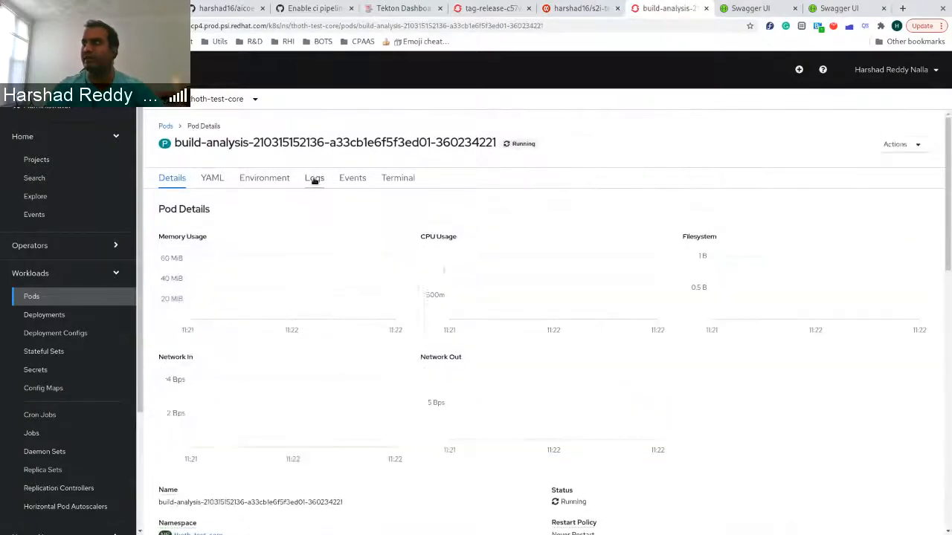
left_click(314, 178)
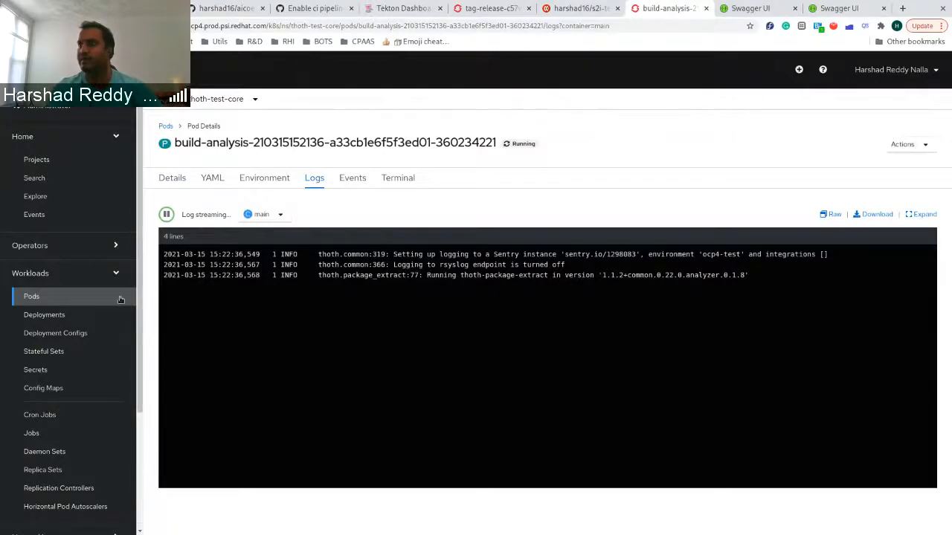
left_click(166, 126)
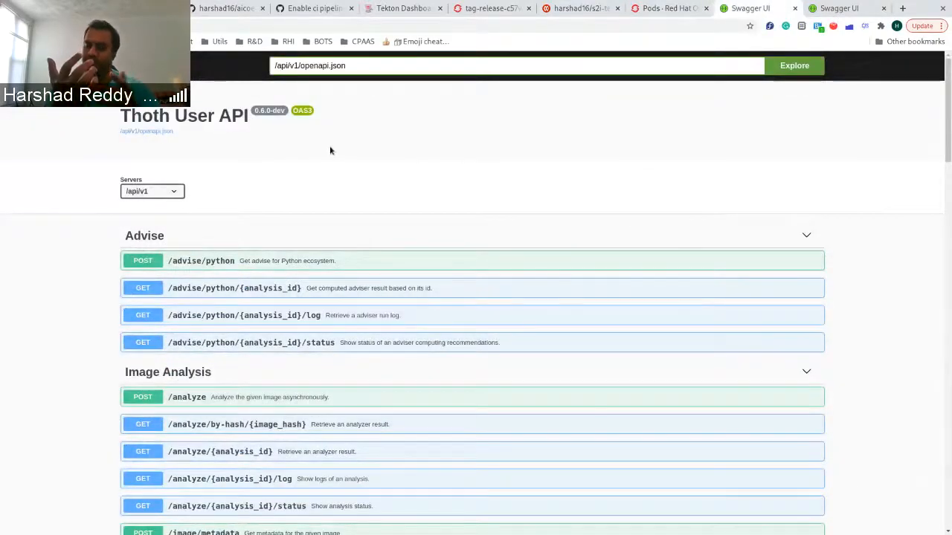
Step: Expand the GET /container-images endpoint to view its example list of analyzed images
scroll("down", 3)
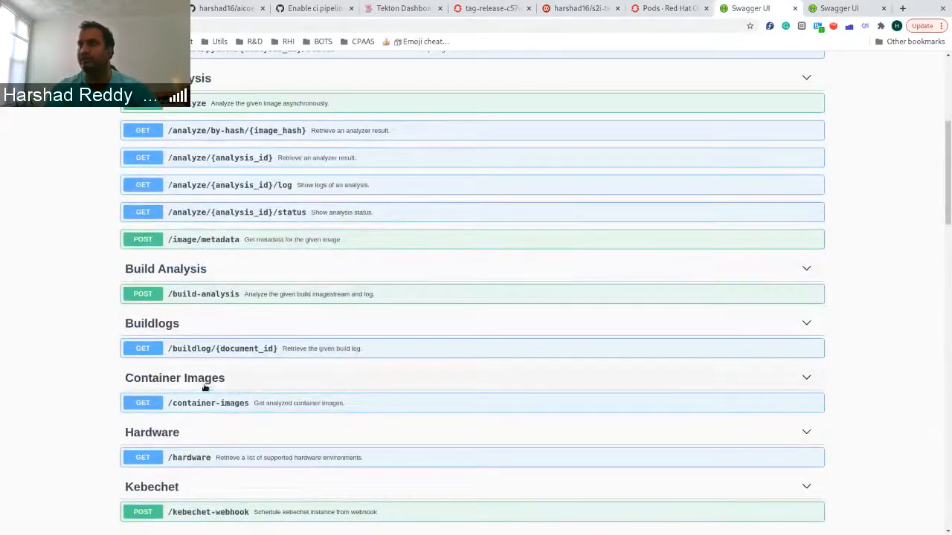
left_click(208, 402)
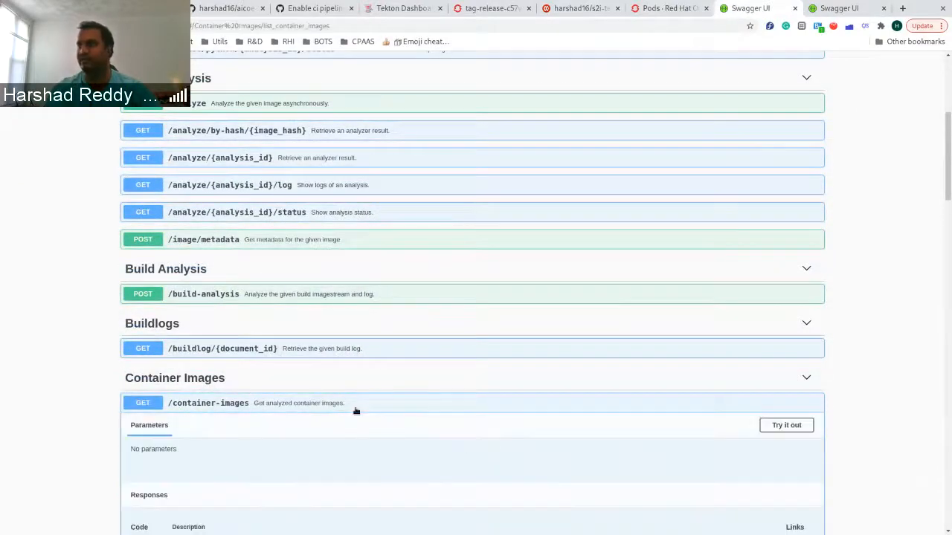
scroll("down", 3)
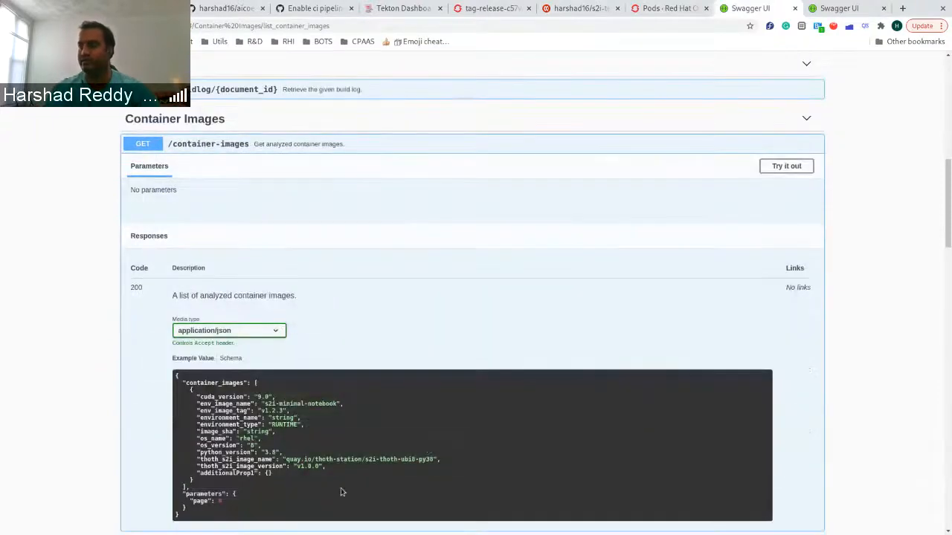
mouse_move(319, 490)
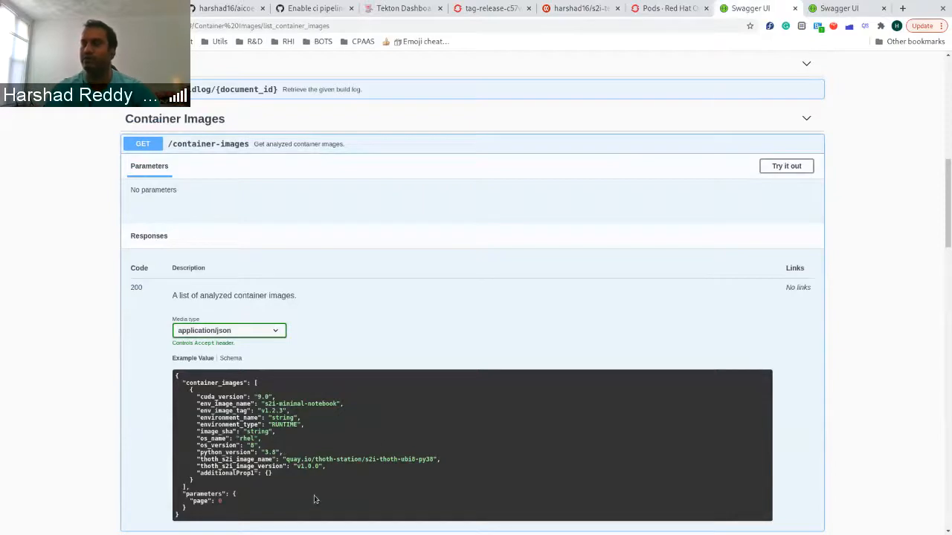
mouse_move(443, 177)
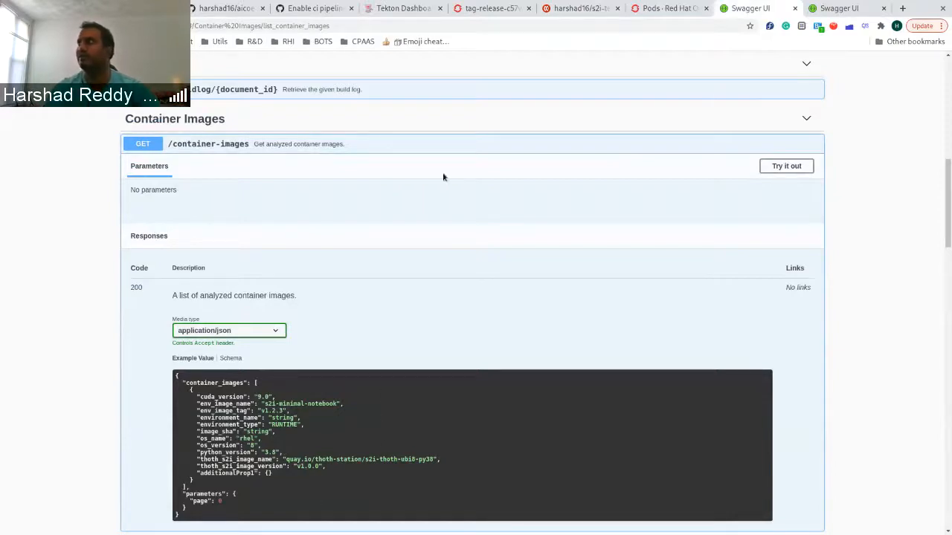
Step: Check the build-analysis and package-extract pods in OpenShift, then return to Swagger UI
left_click(667, 9)
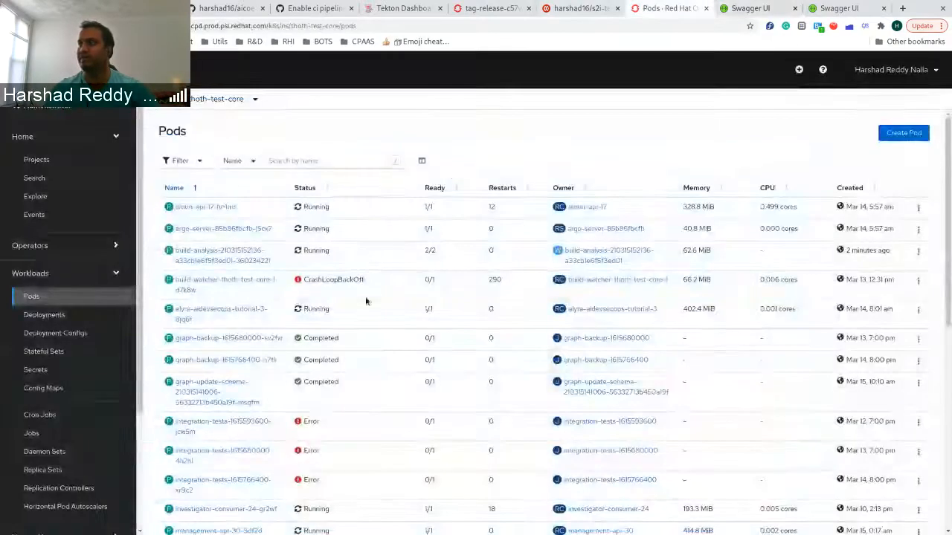
scroll("down", 3)
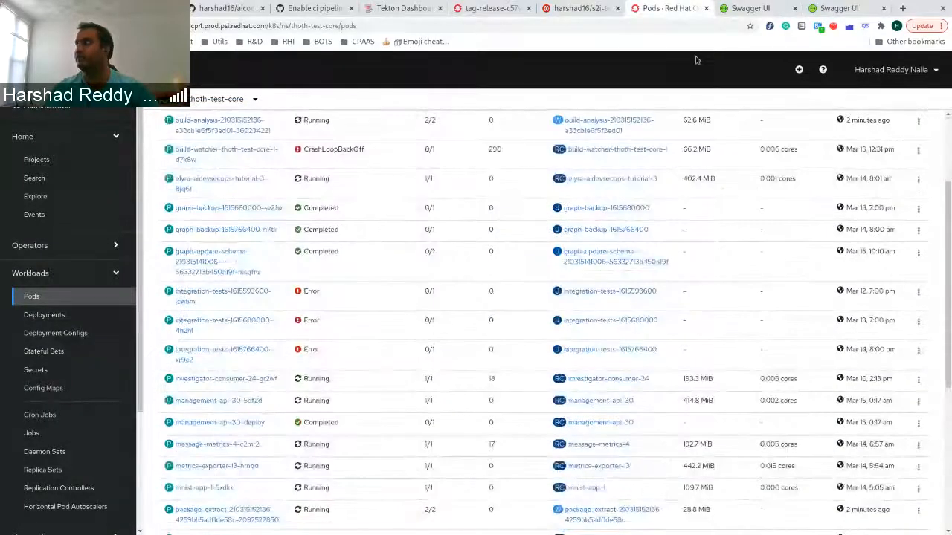
left_click(749, 9)
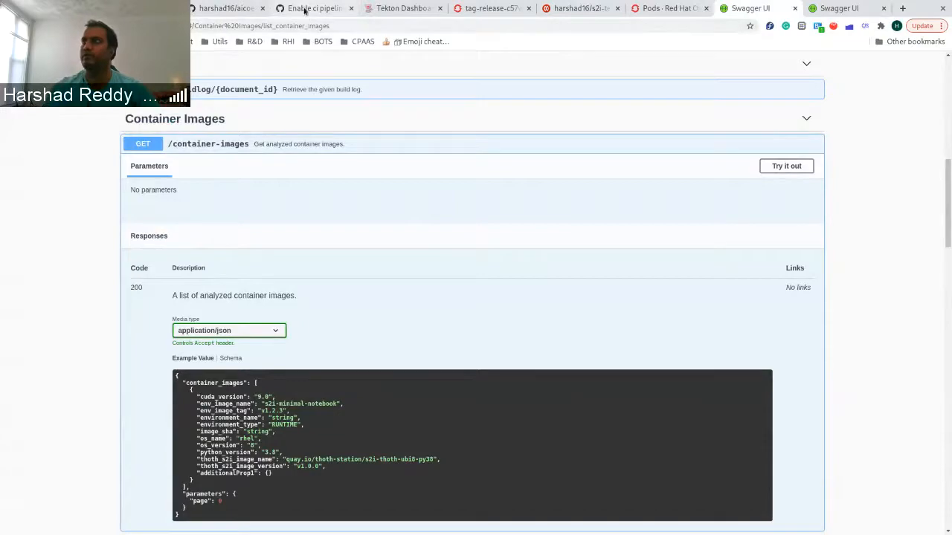
Step: Open tag-release-task.yaml from the tasks folder of the aicoe-ci repository
left_click(226, 8)
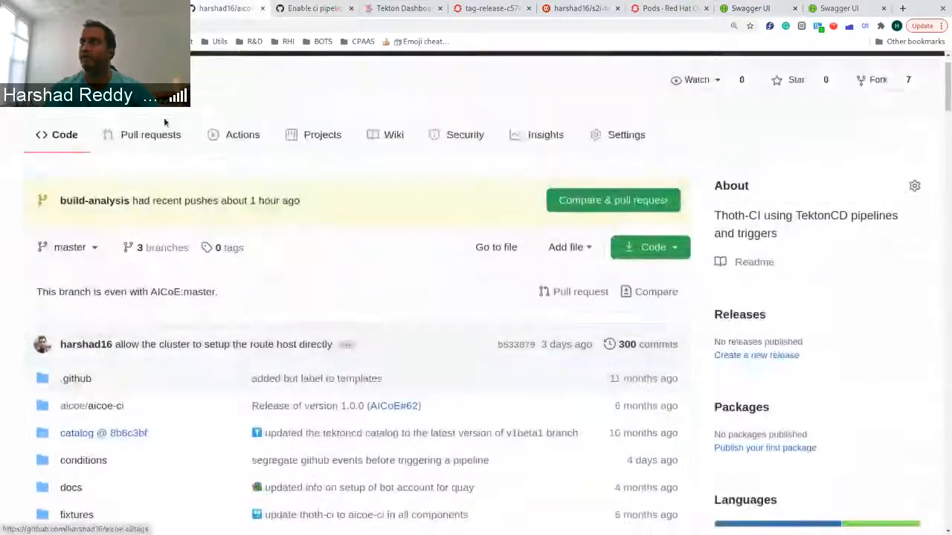
scroll("down", 3)
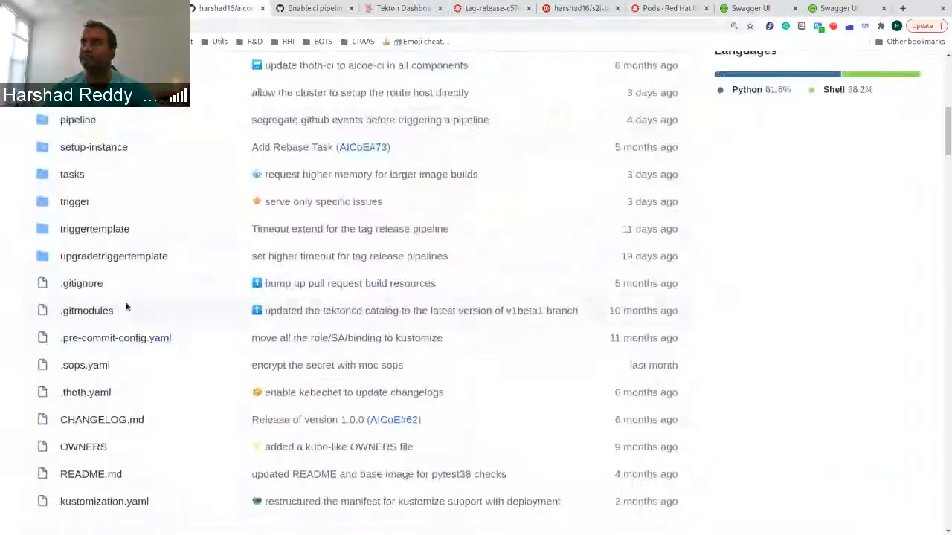
left_click(67, 142)
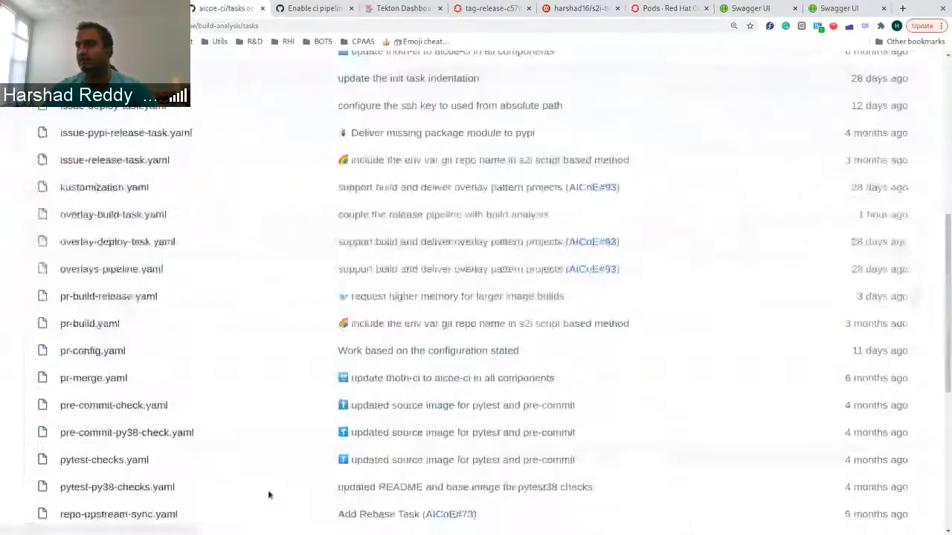
scroll("down", 3)
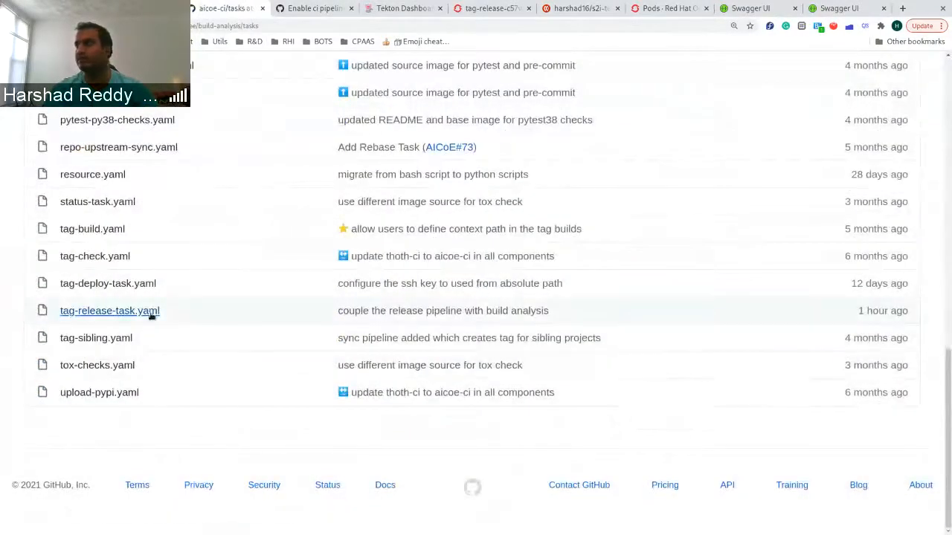
left_click(109, 311)
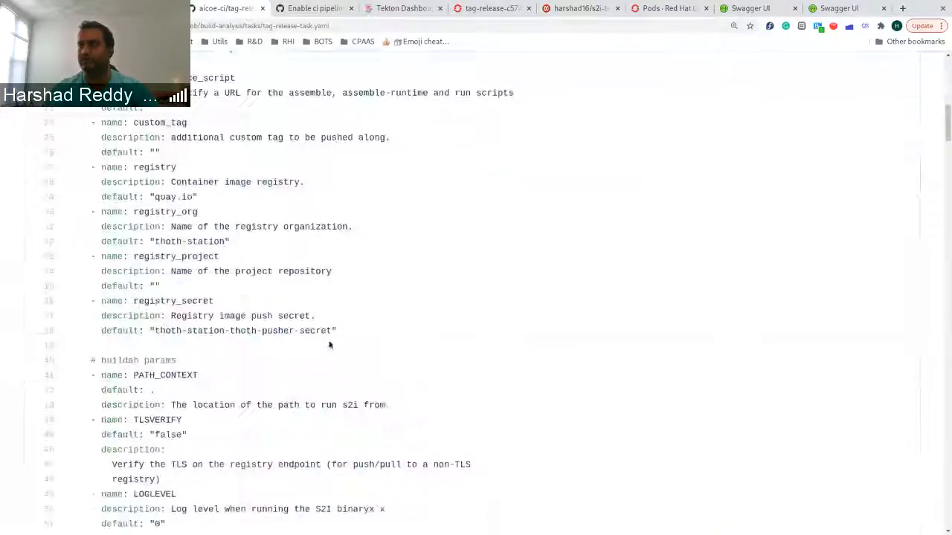
Step: Scroll to the image-analysis step and send-for-build-analysis sidecar script
scroll("down", 3)
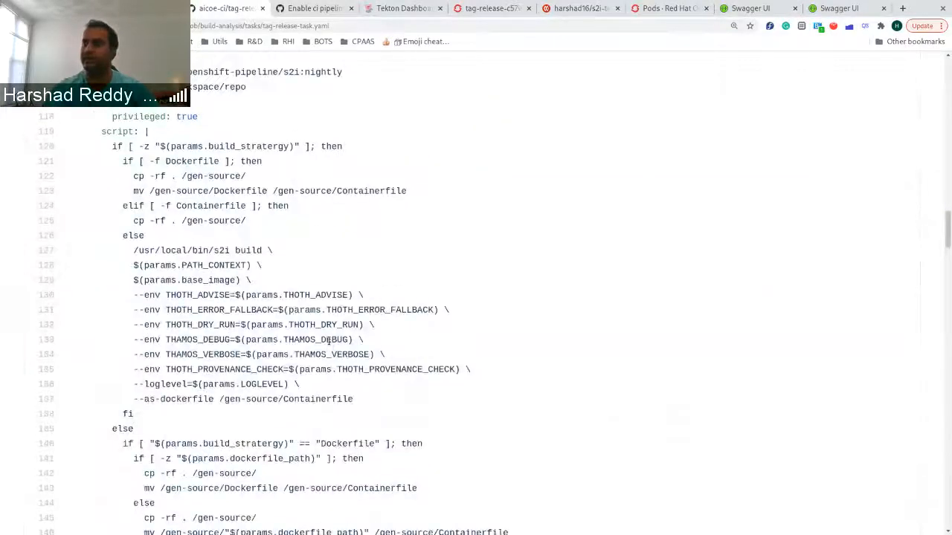
scroll("down", 3)
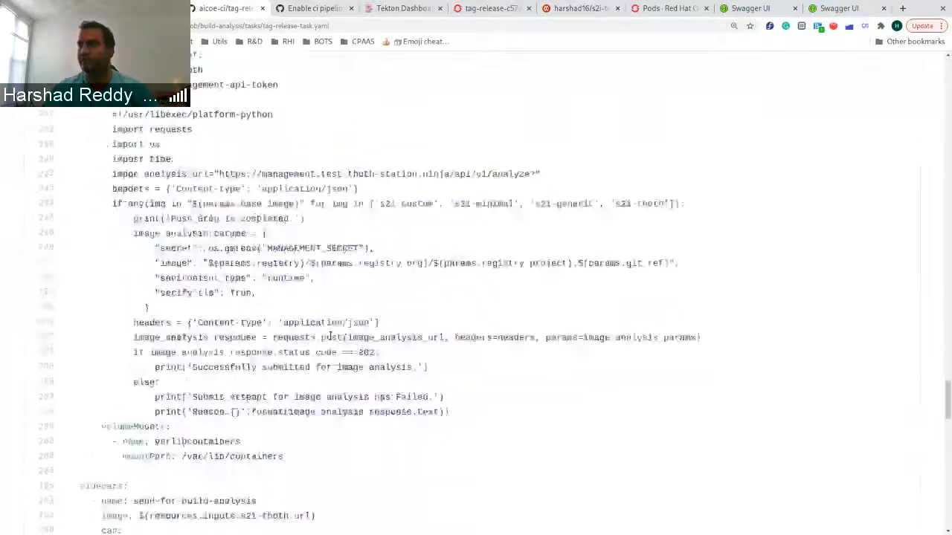
scroll("down", 3)
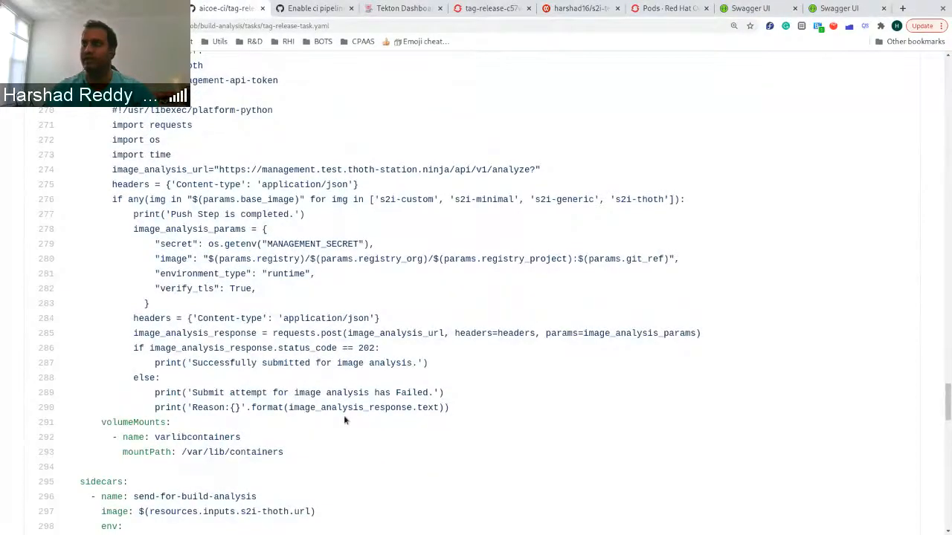
scroll("down", 3)
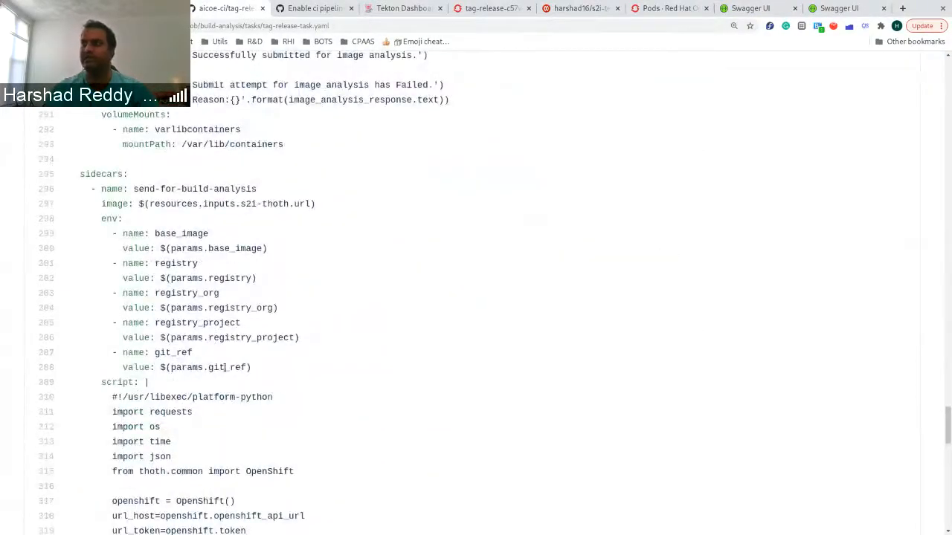
scroll("down", 3)
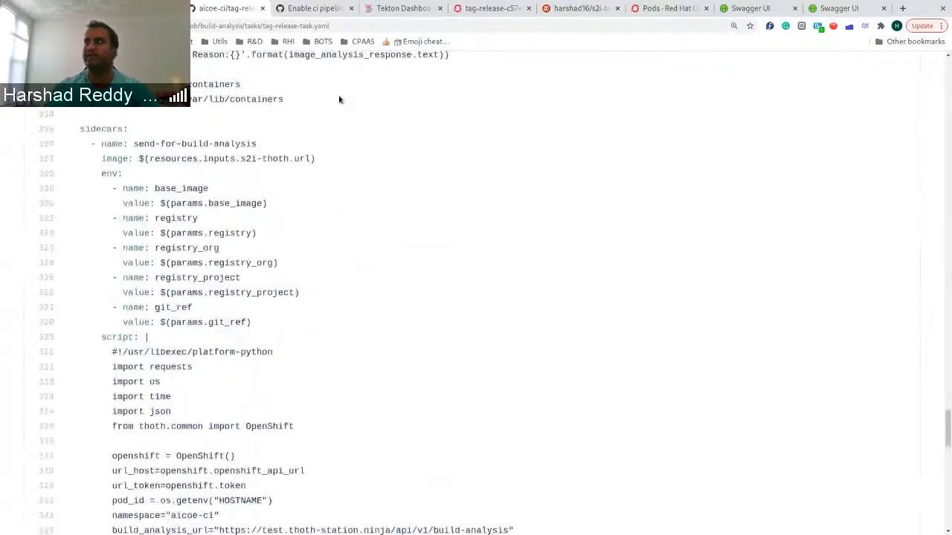
scroll("up", 3)
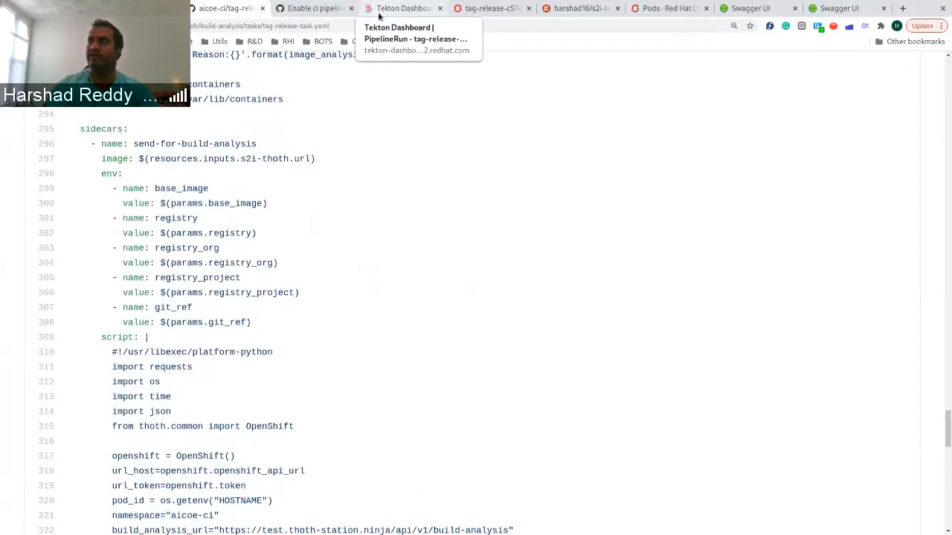
Step: Show the tag-release-c57wv send-for-image-analysis log confirming successful image submission
left_click(402, 8)
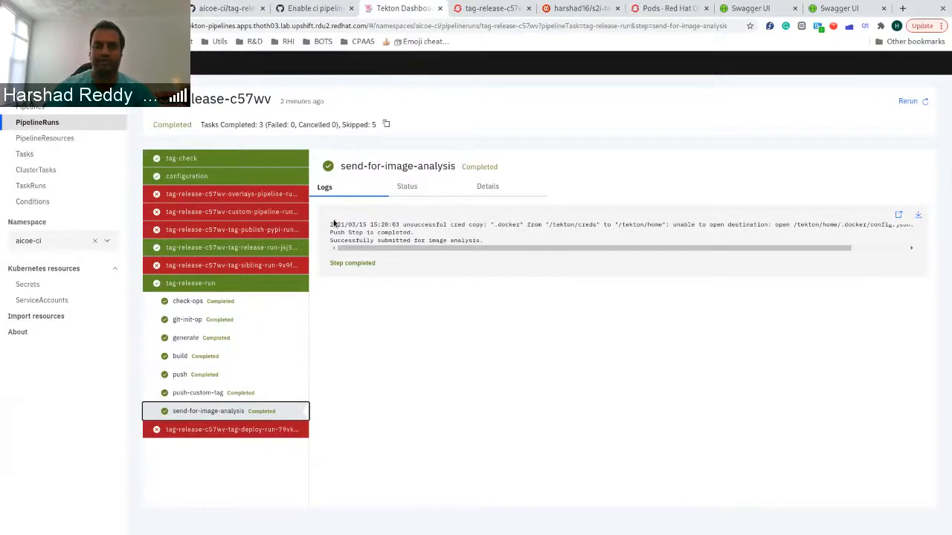
mouse_move(234, 179)
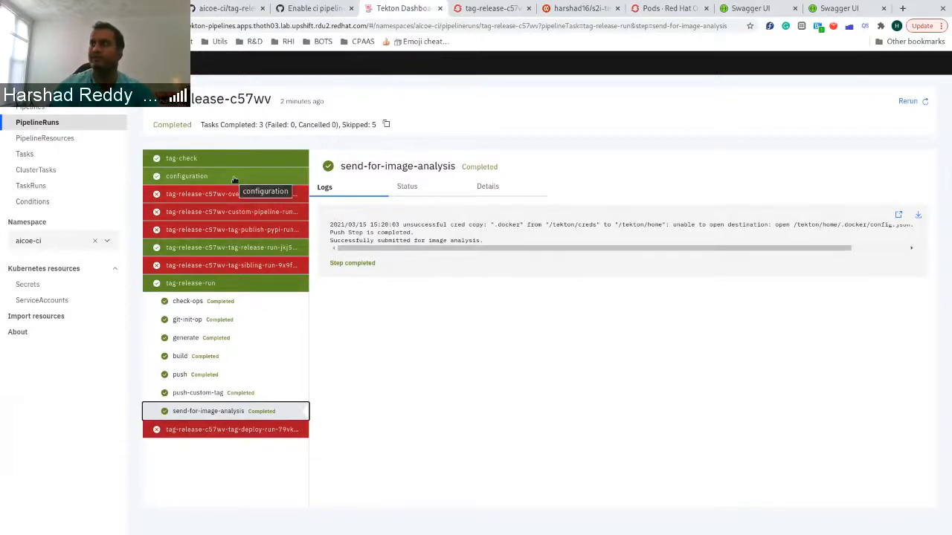